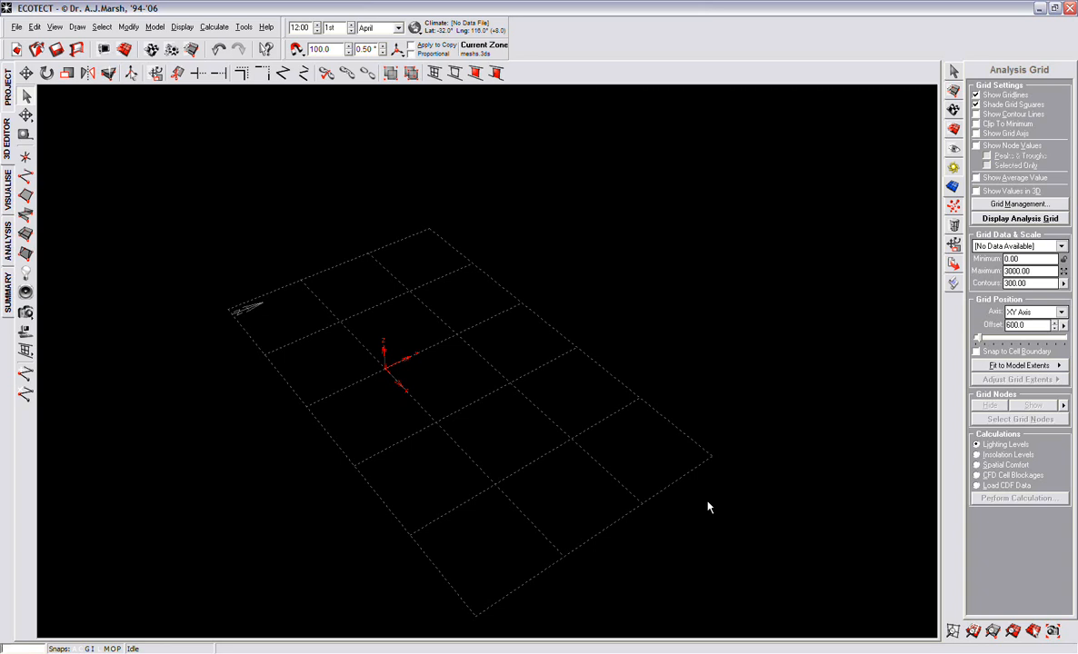
pyautogui.moveTo(545, 476)
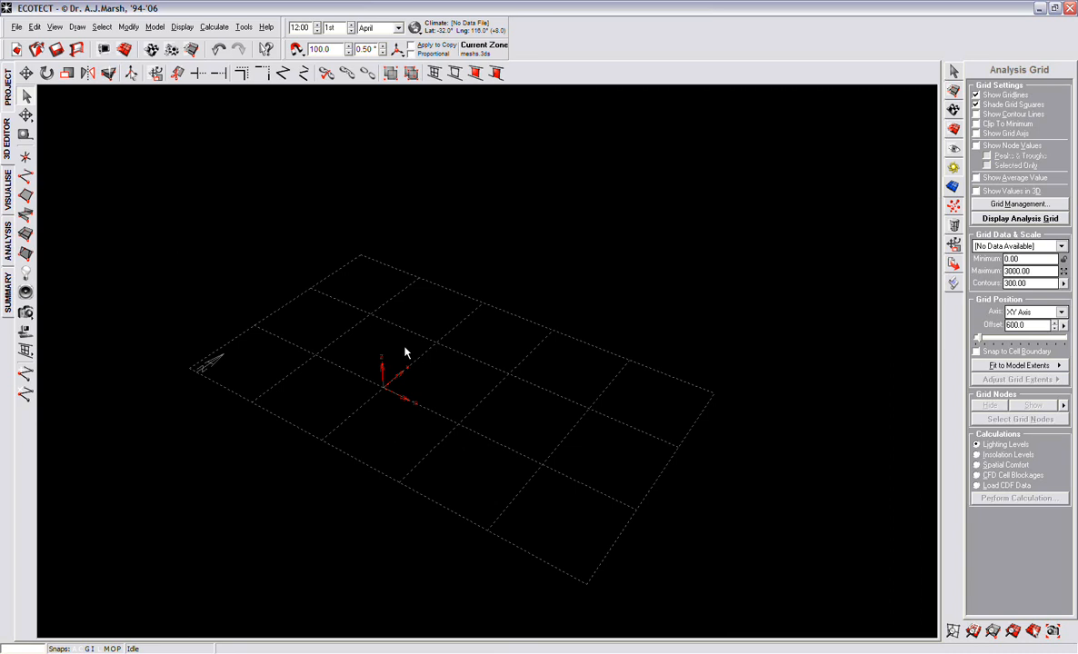
pyautogui.moveTo(15, 26)
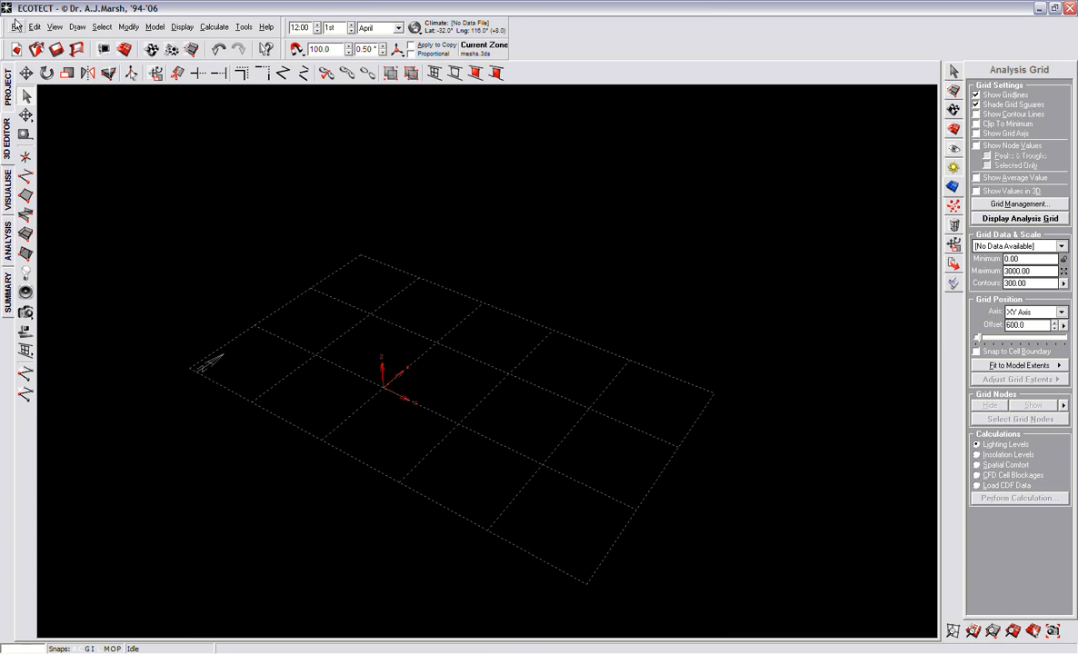
# Open the File menu to reach the geometry import commands.
pyautogui.click(18, 27)
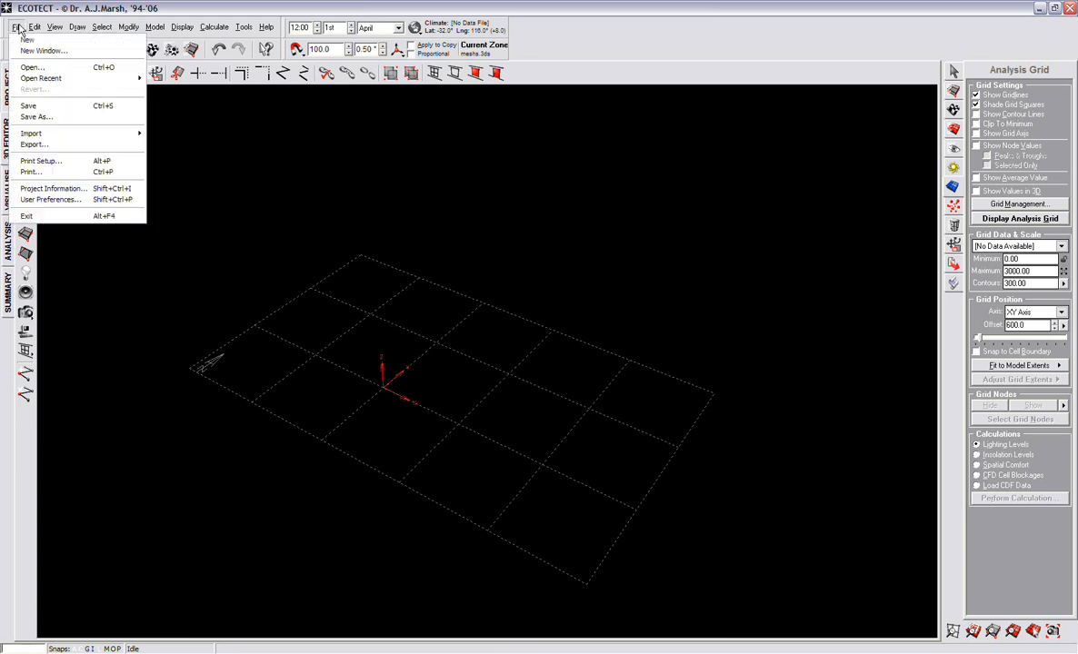
pyautogui.moveTo(34, 145)
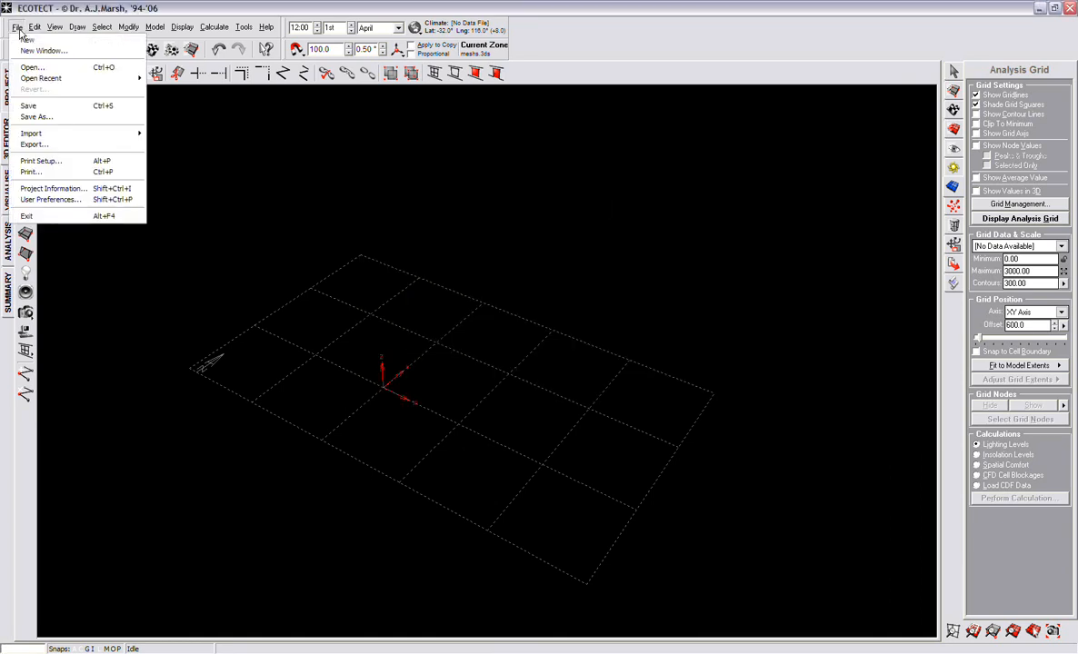
# Load meshs.3ds from the Desktop into the import preview, showing one 3344-face object.
pyautogui.click(31, 133)
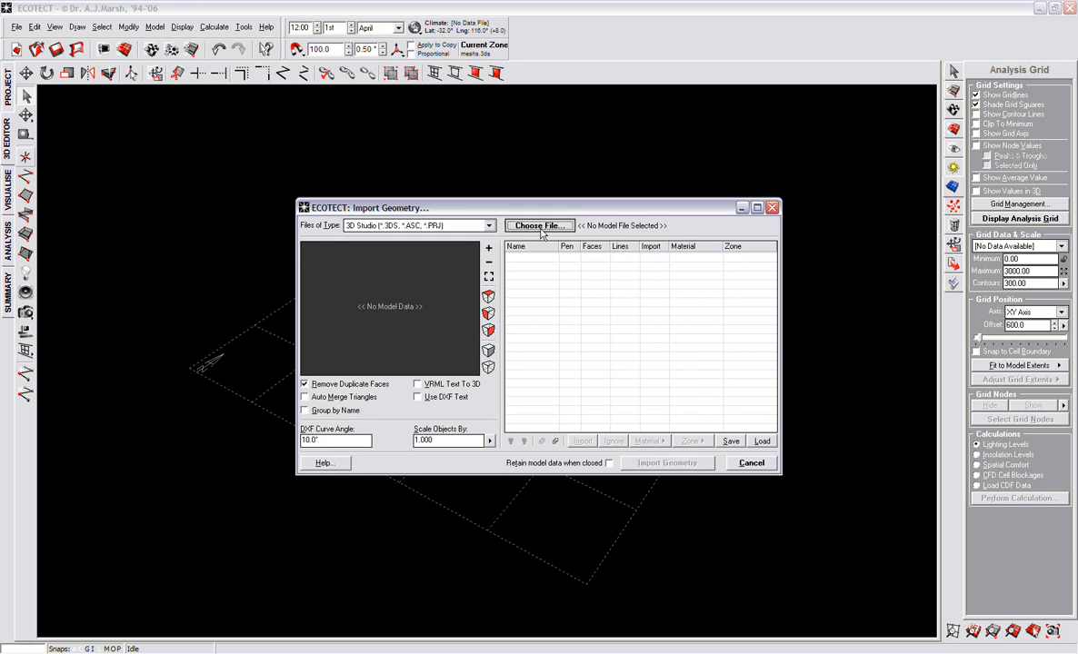
pyautogui.click(538, 225)
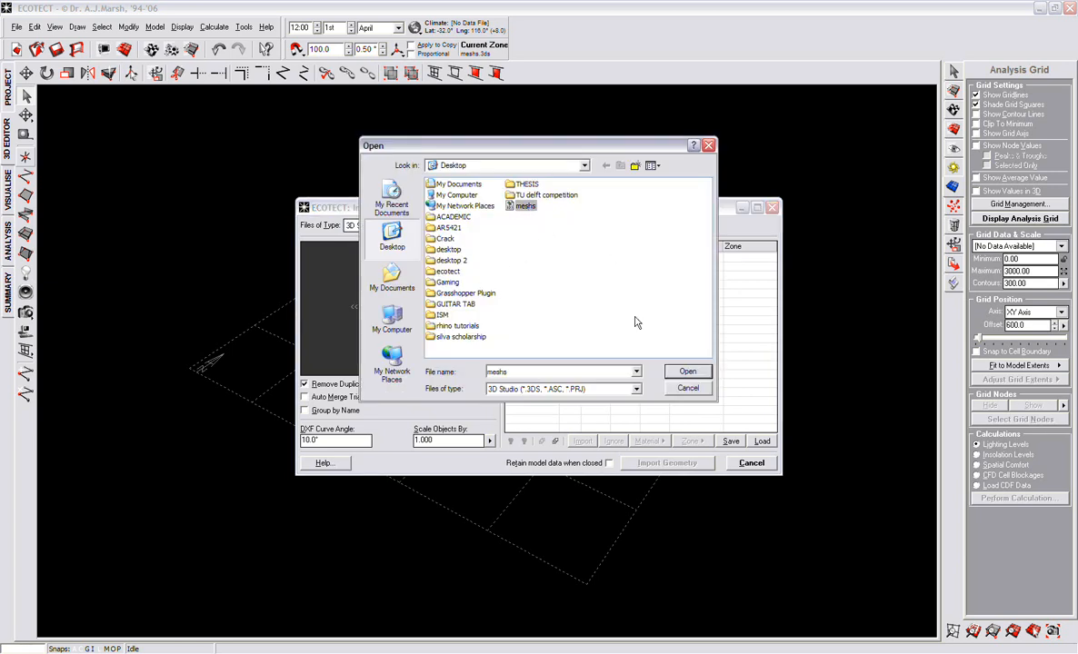
pyautogui.click(687, 370)
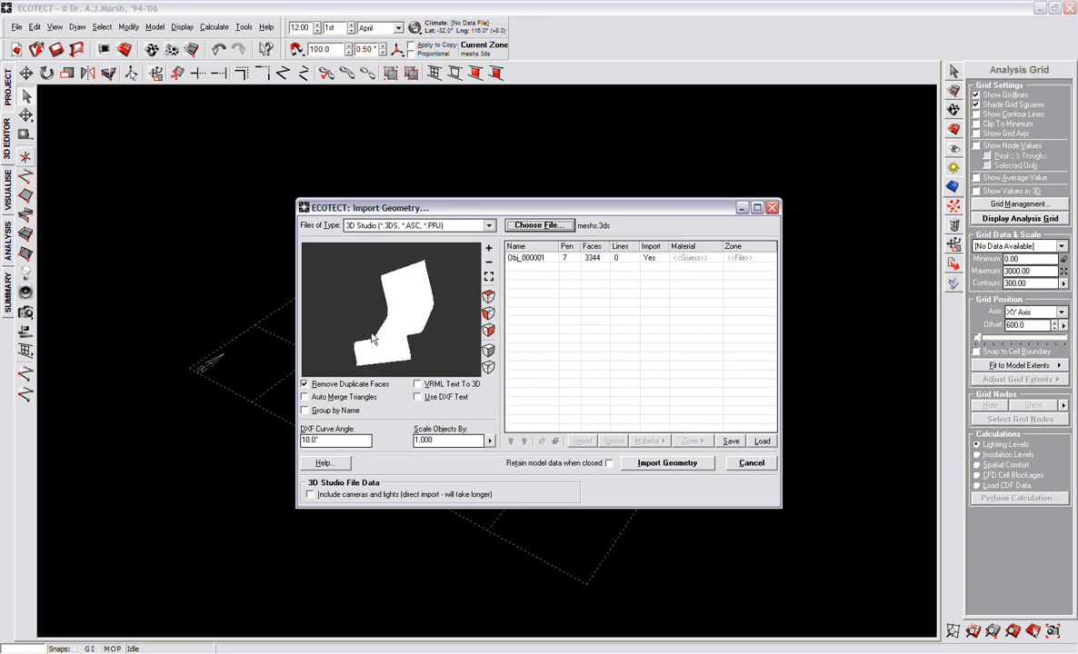
# Set Obj_000001's element type to Ceiling, check scaling options, and import the geometry.
pyautogui.click(527, 257)
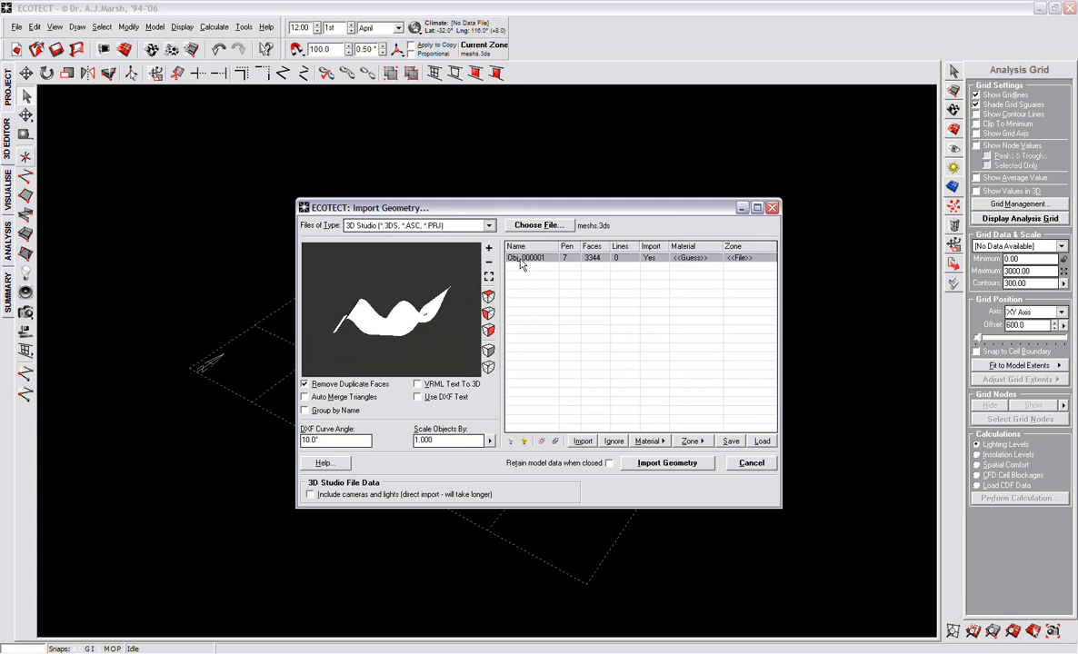
pyautogui.rightClick(525, 257)
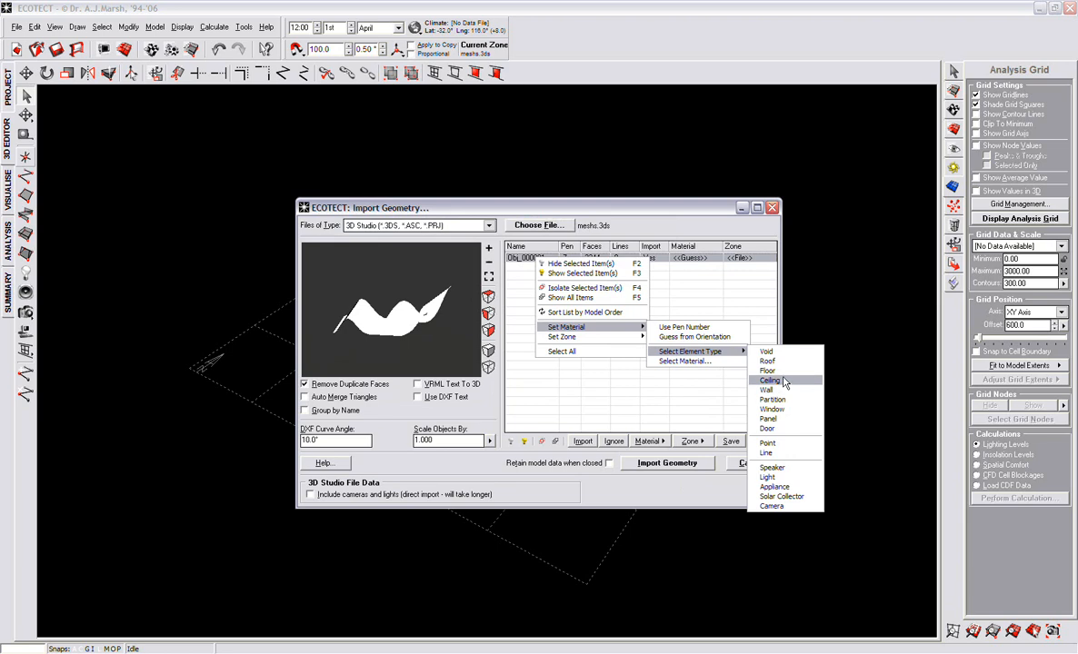
pyautogui.click(769, 380)
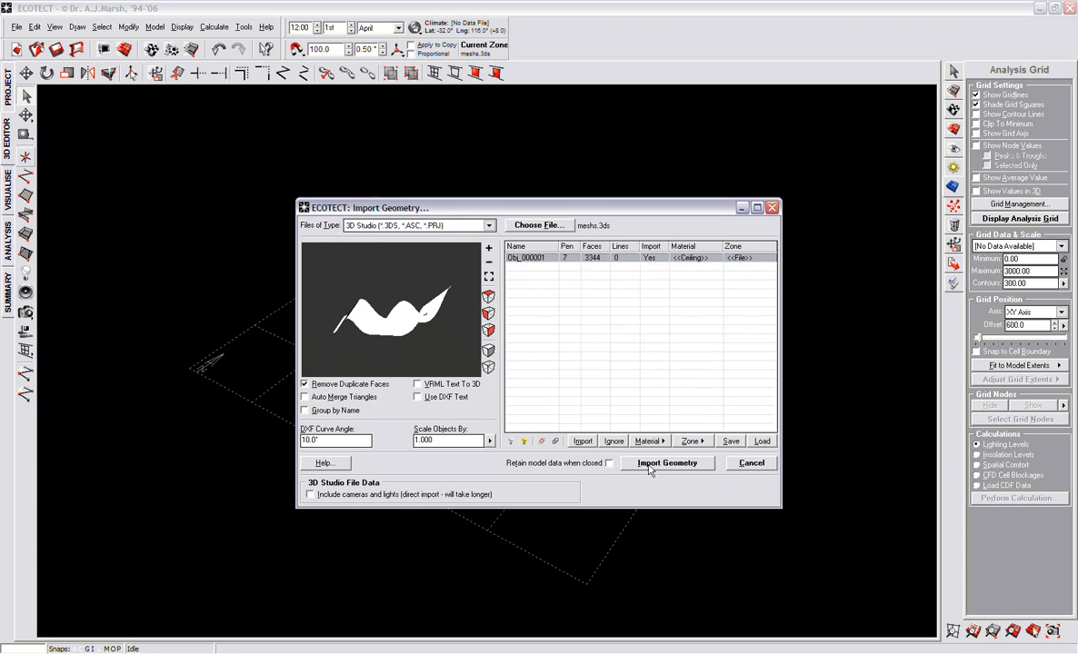
pyautogui.click(489, 441)
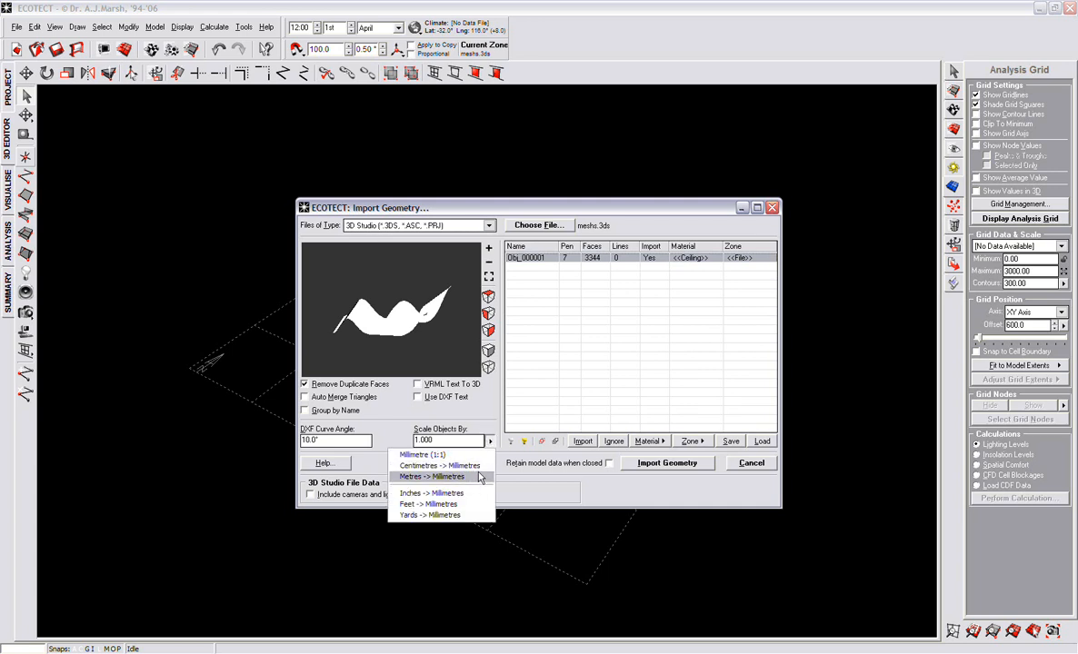
pyautogui.moveTo(439, 465)
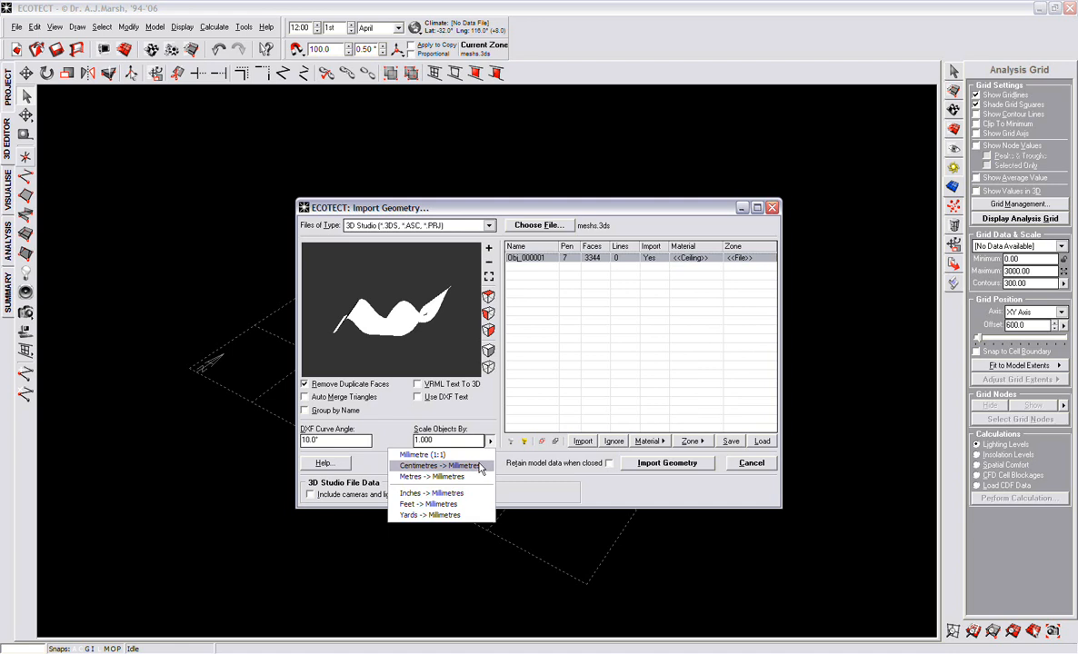
pyautogui.moveTo(431, 476)
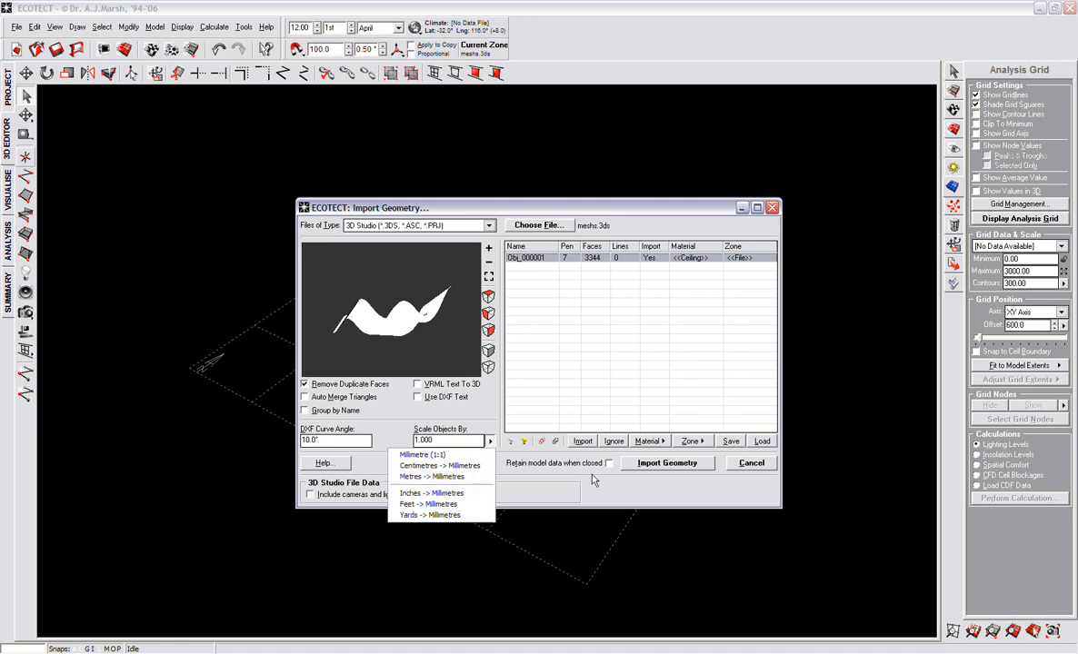
pyautogui.click(667, 463)
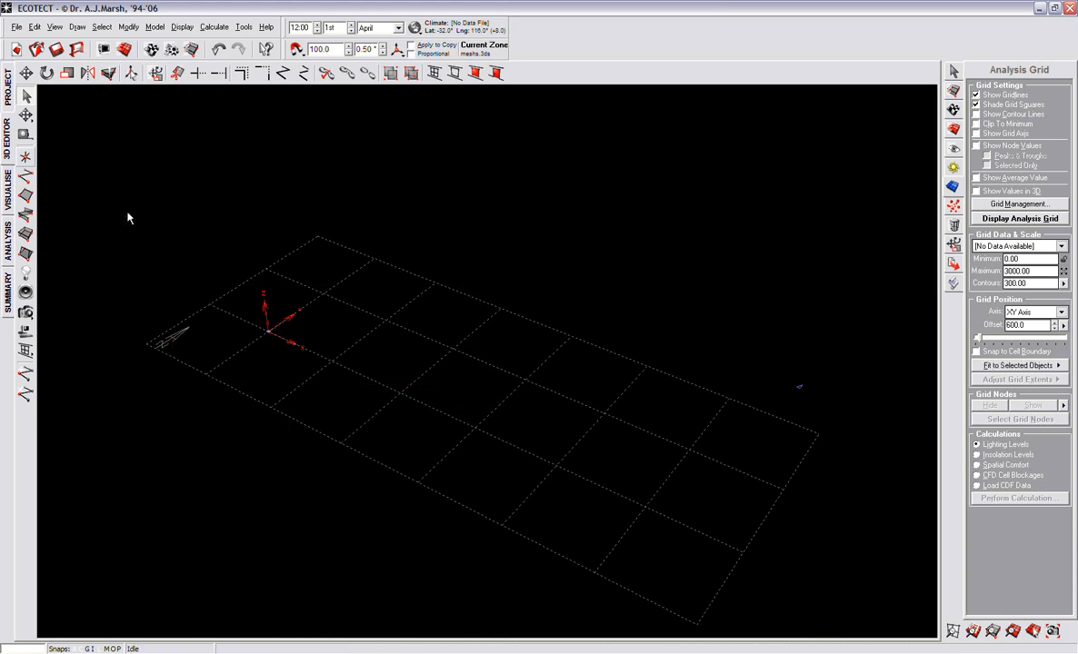
# Scale the imported ceiling mesh up to full size and move it onto the grid centre.
pyautogui.click(69, 73)
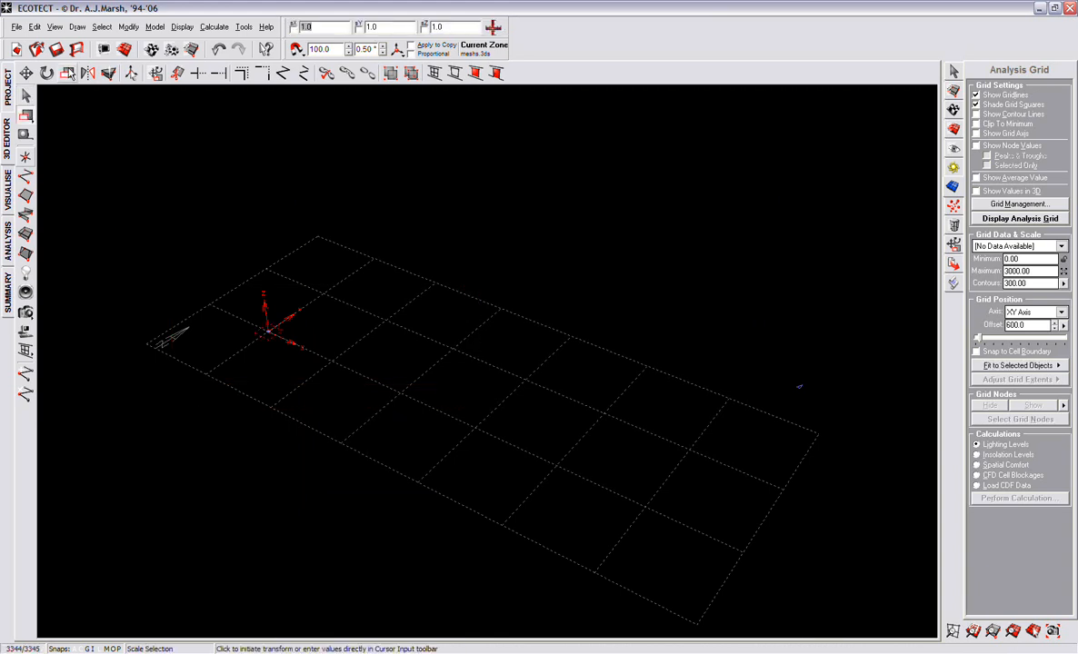
pyautogui.moveTo(277, 325); pyautogui.dragTo(382, 253)
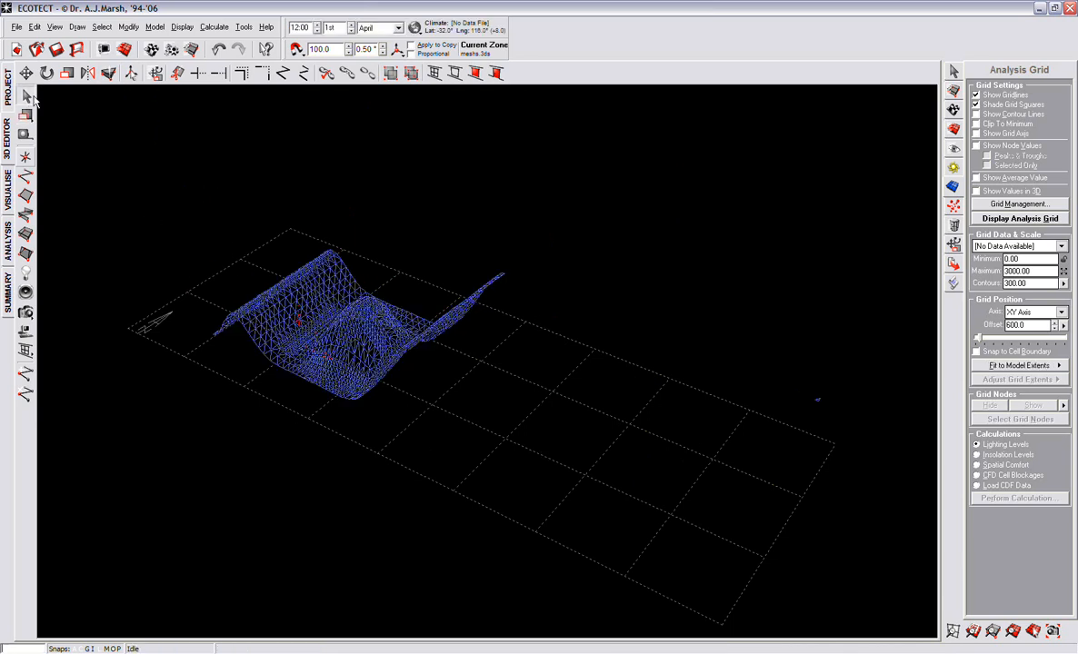
pyautogui.moveTo(145, 218); pyautogui.dragTo(649, 518)
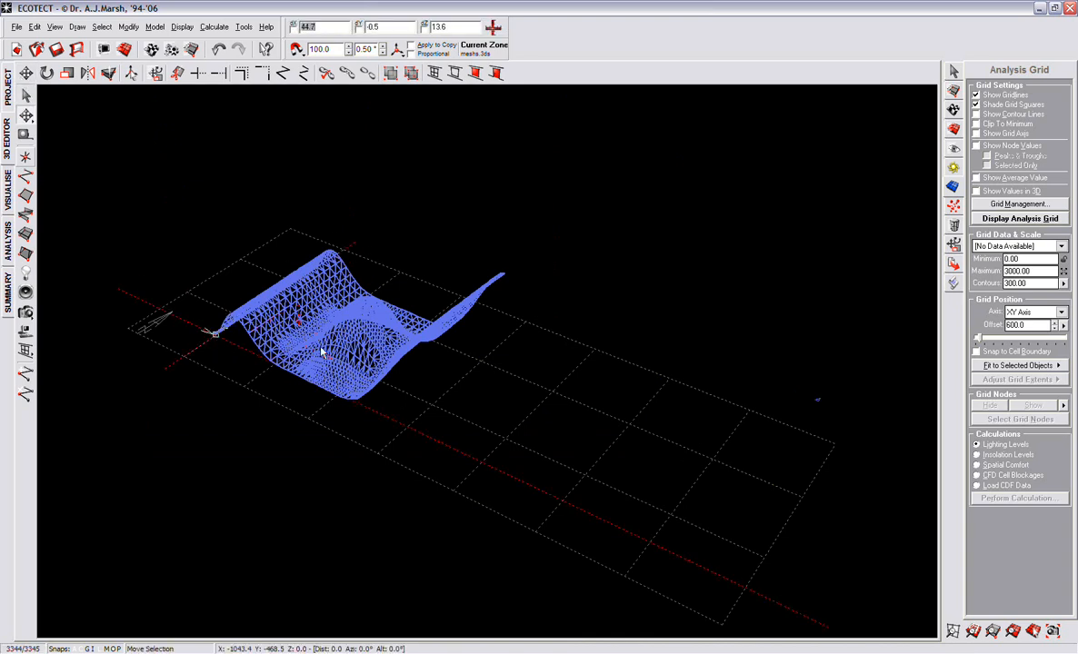
pyautogui.moveTo(214, 336); pyautogui.dragTo(432, 409)
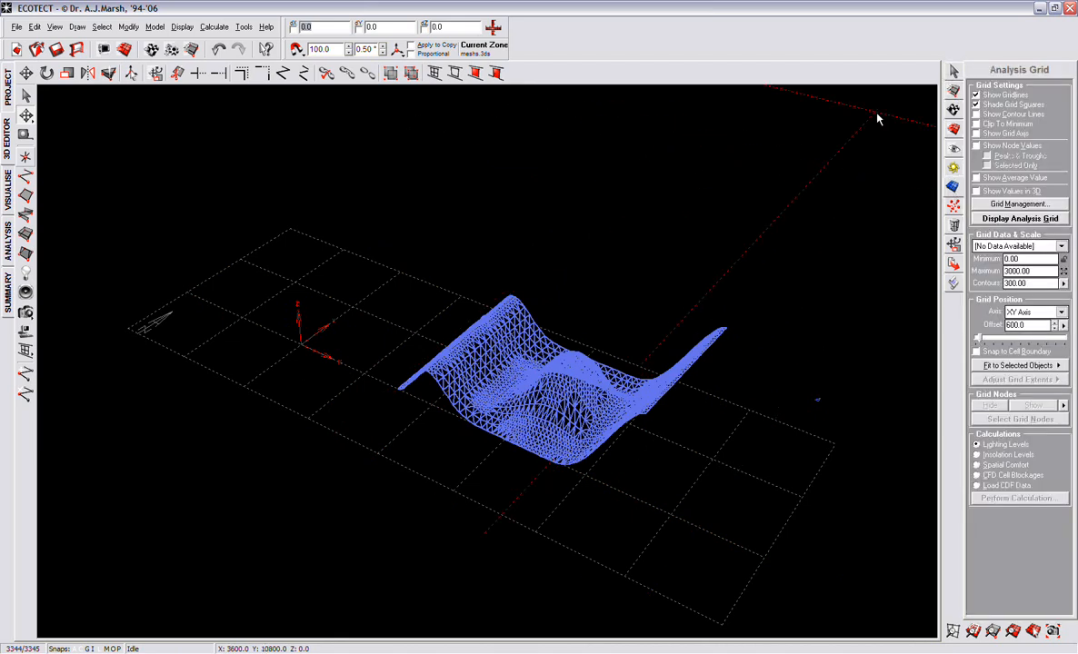
pyautogui.click(952, 166)
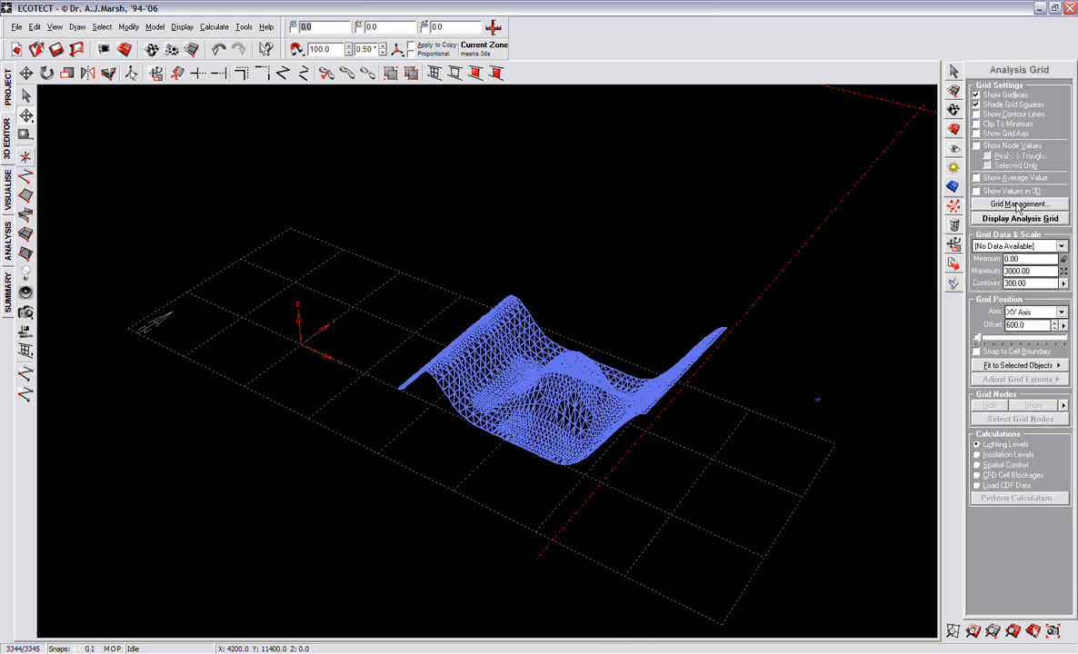
# Reset the analysis grid to start at the origin with 5 cells per axis.
pyautogui.click(1018, 204)
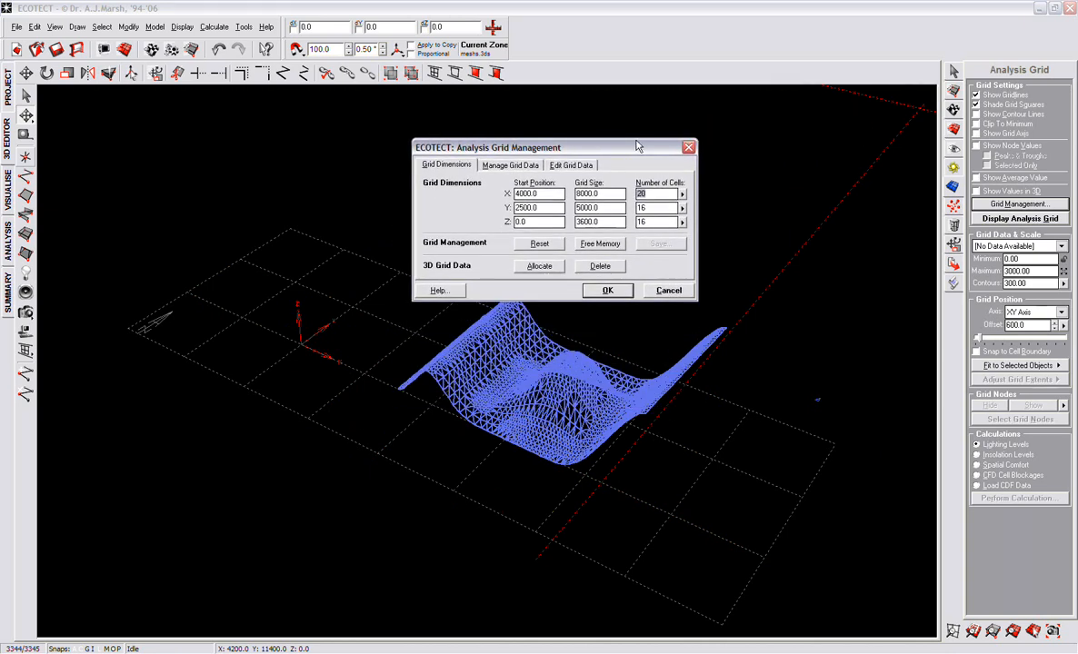
pyautogui.write('5')
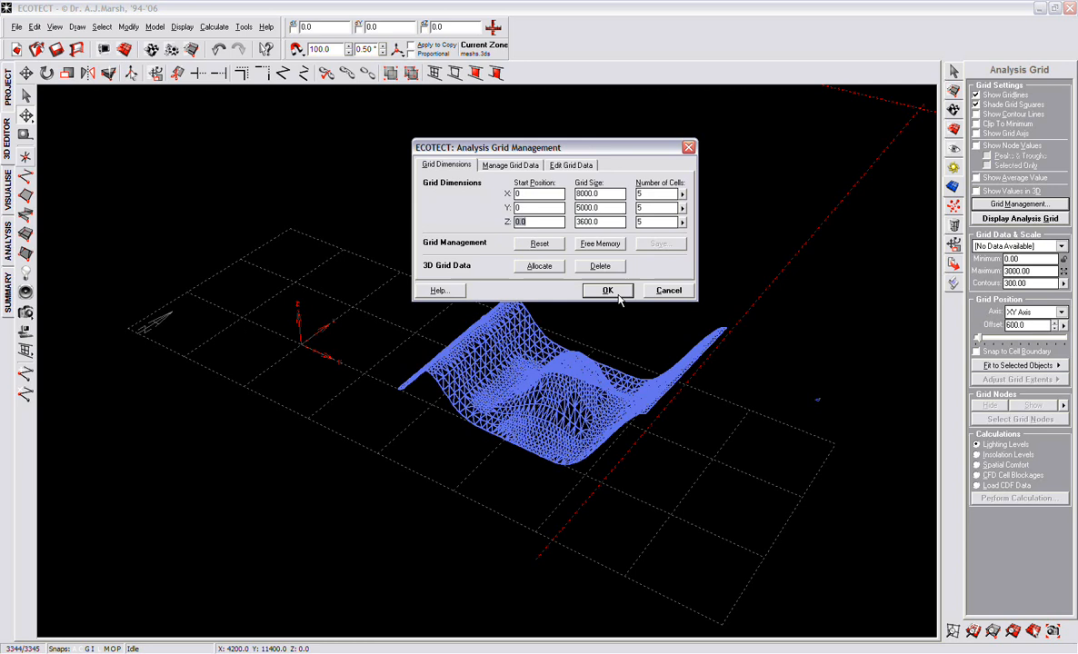
pyautogui.click(607, 290)
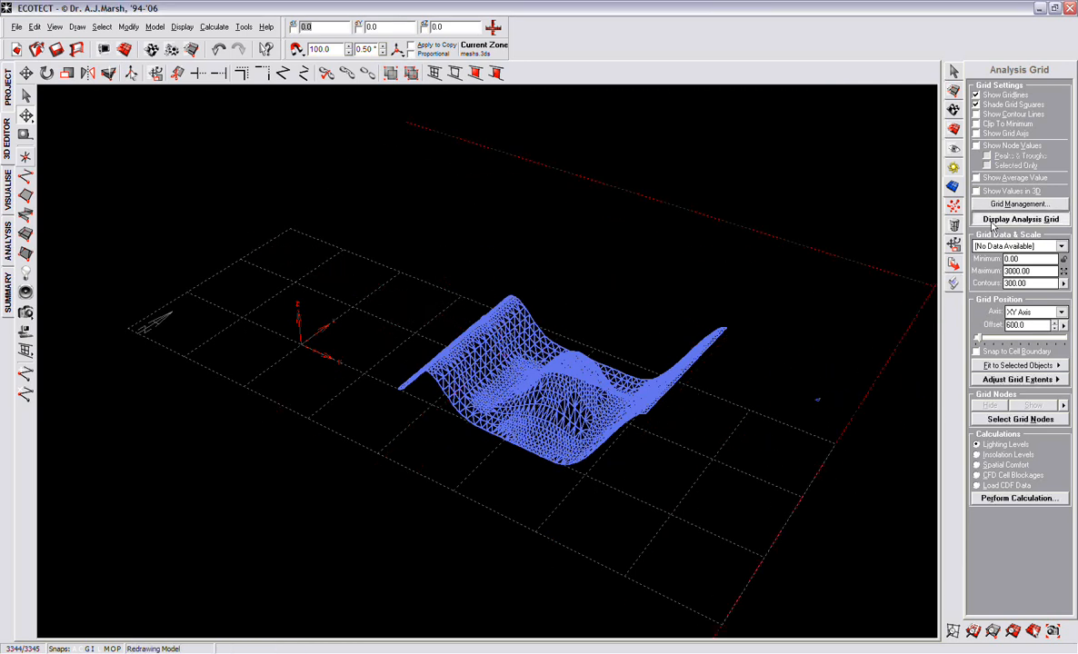
# Display the analysis grid as a shaded plane and fit its extents to the surface footprint.
pyautogui.click(1020, 220)
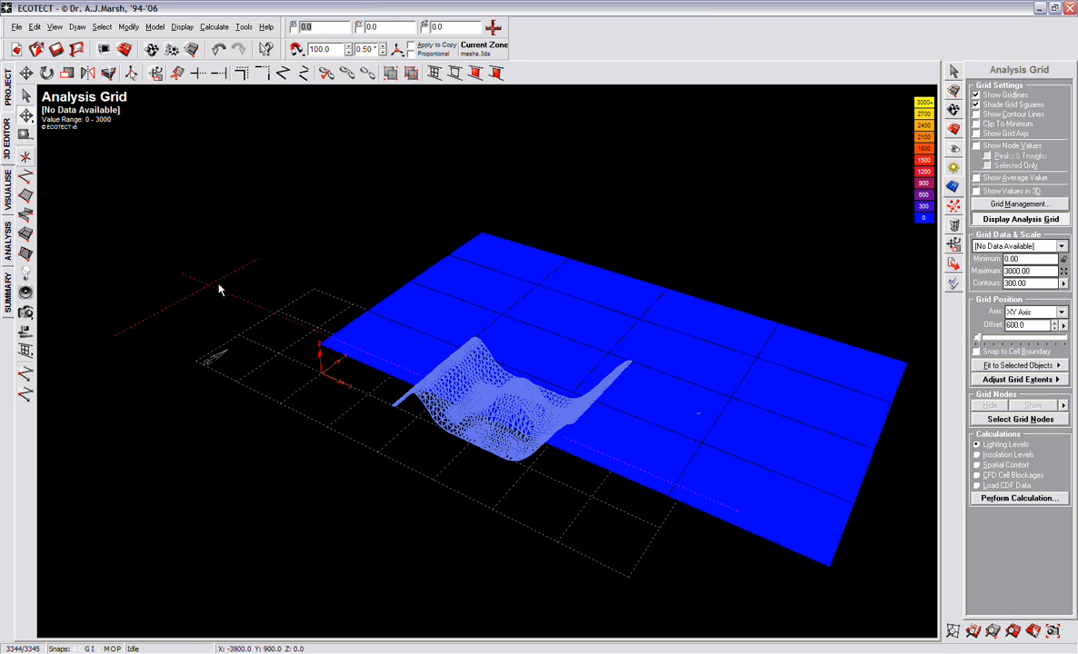
pyautogui.moveTo(220, 286); pyautogui.dragTo(159, 418)
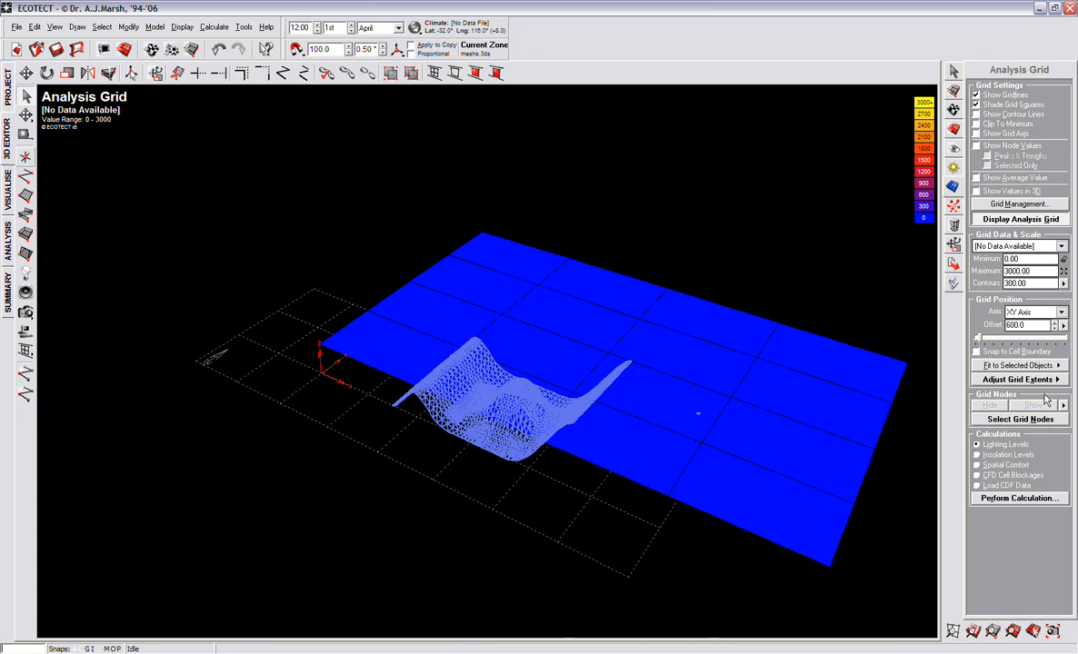
pyautogui.moveTo(1045, 391)
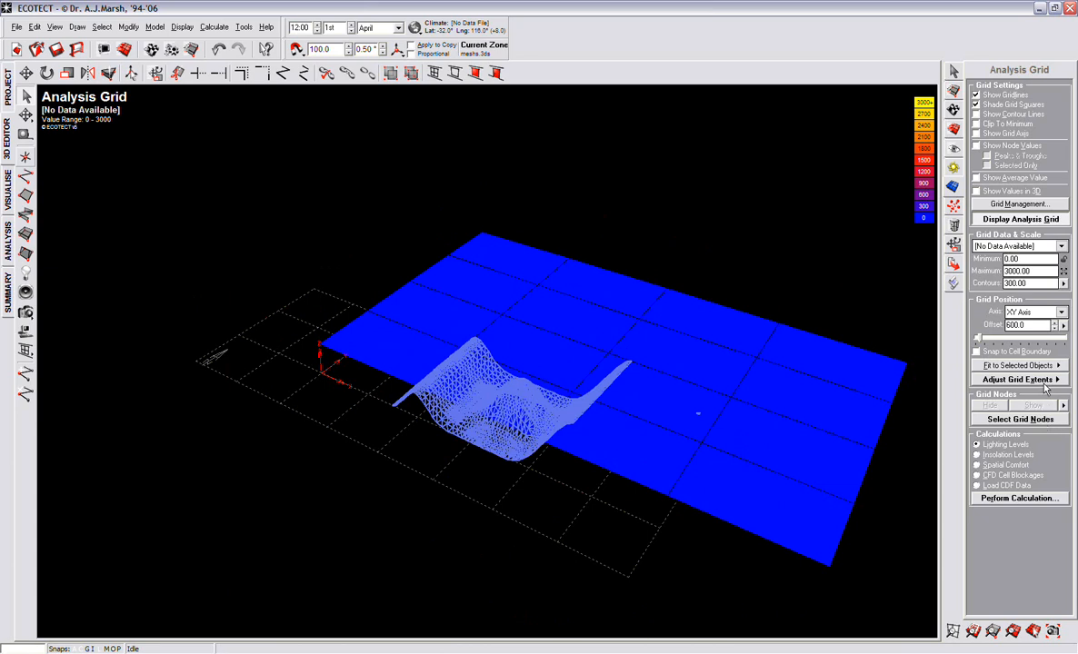
pyautogui.click(1015, 379)
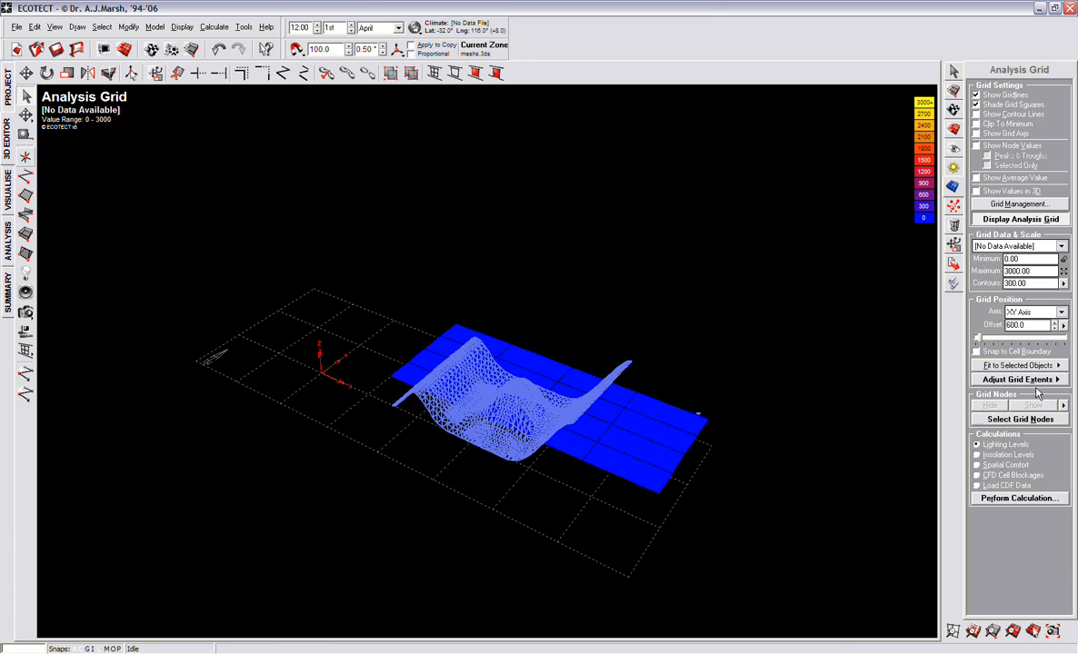
pyautogui.moveTo(513, 519)
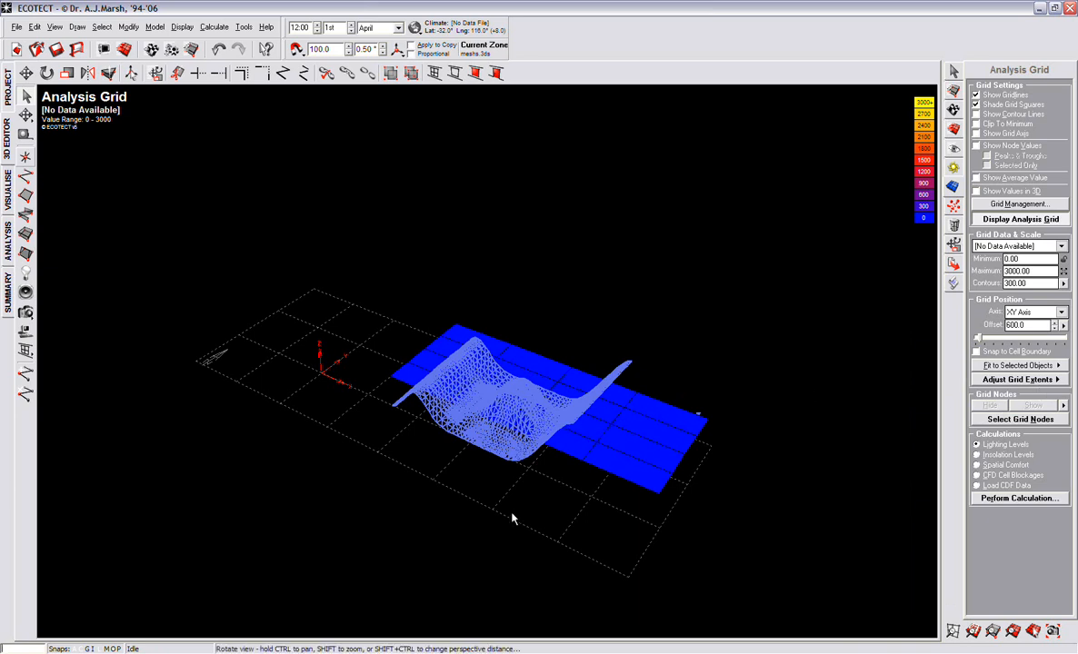
# Drag the grid's bounding-box nodes into a 3D volume enclosing the curved ceiling mesh.
pyautogui.moveTo(514, 518); pyautogui.dragTo(554, 432)
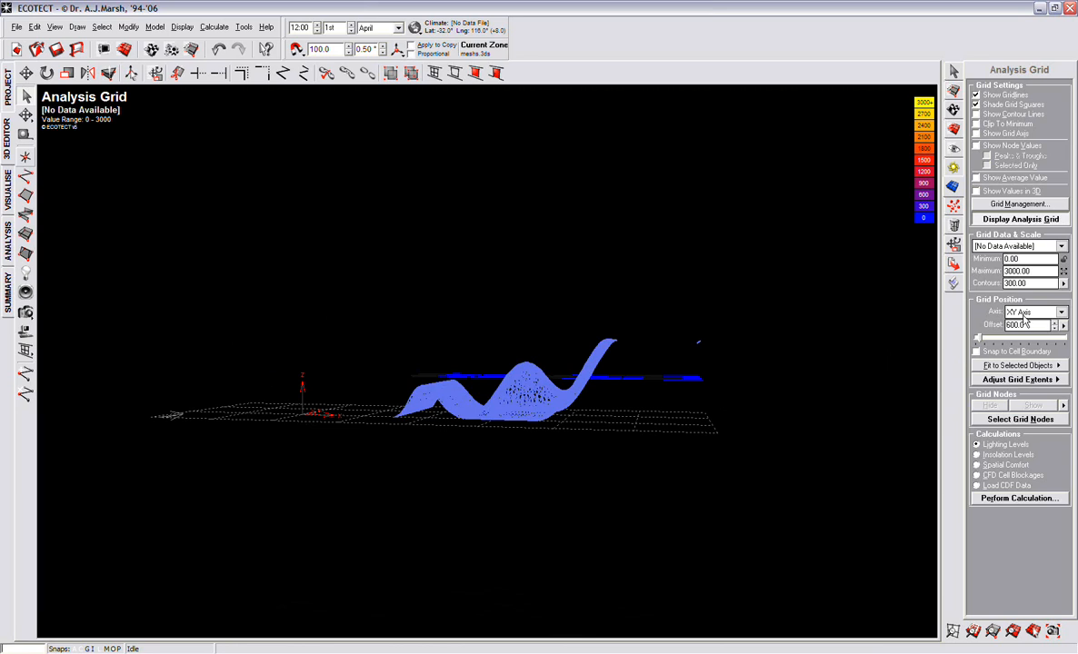
pyautogui.click(1018, 379)
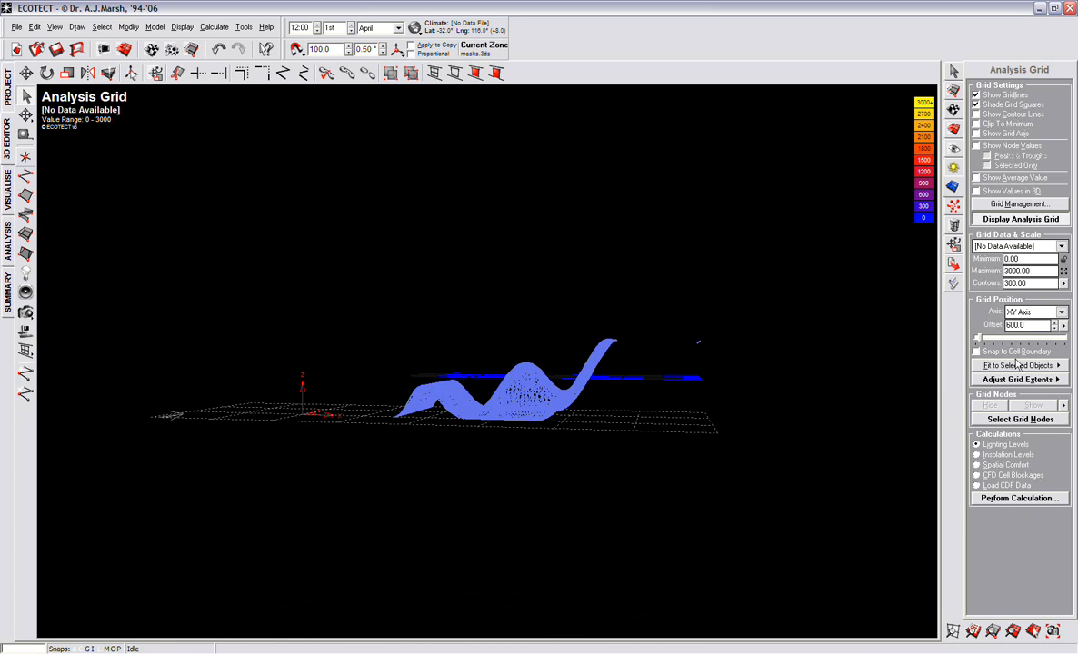
pyautogui.click(1017, 379)
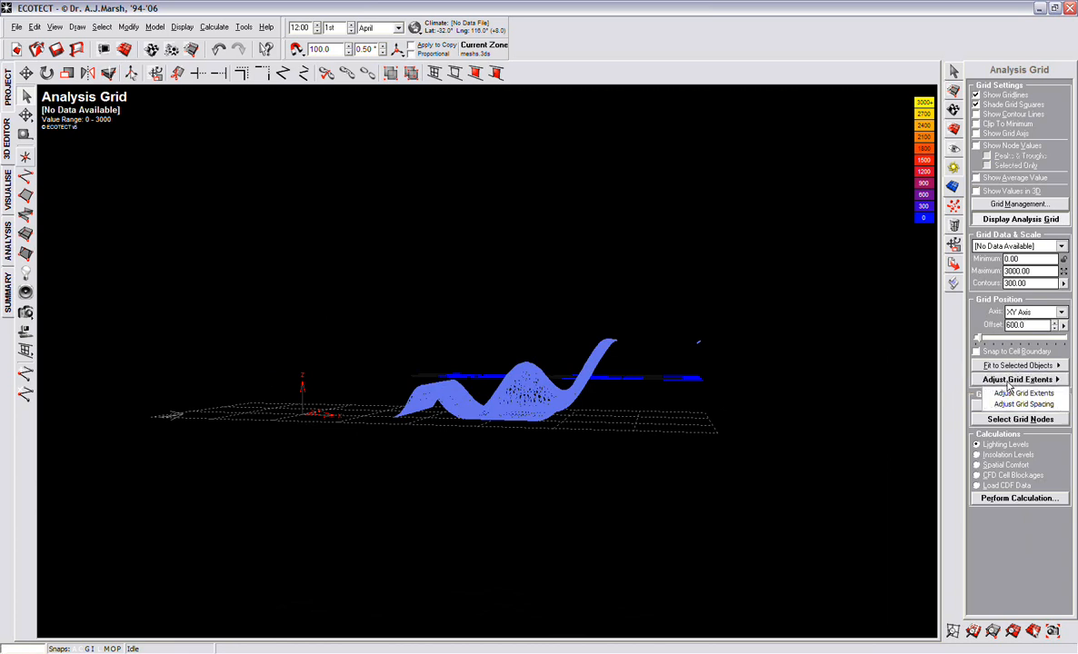
pyautogui.click(1024, 392)
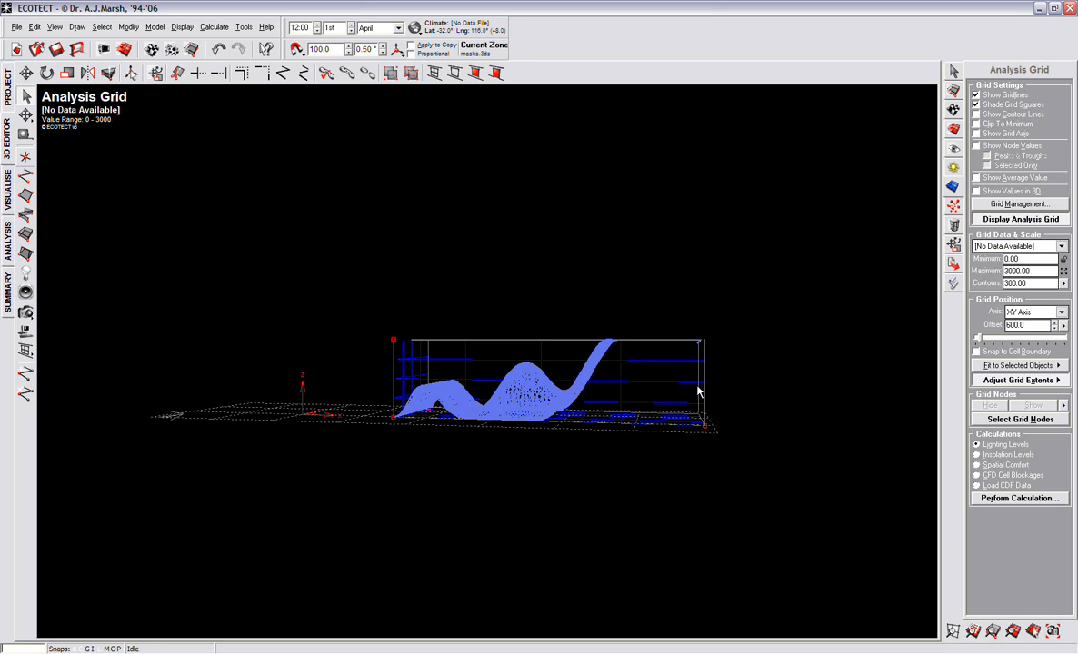
pyautogui.moveTo(634, 434)
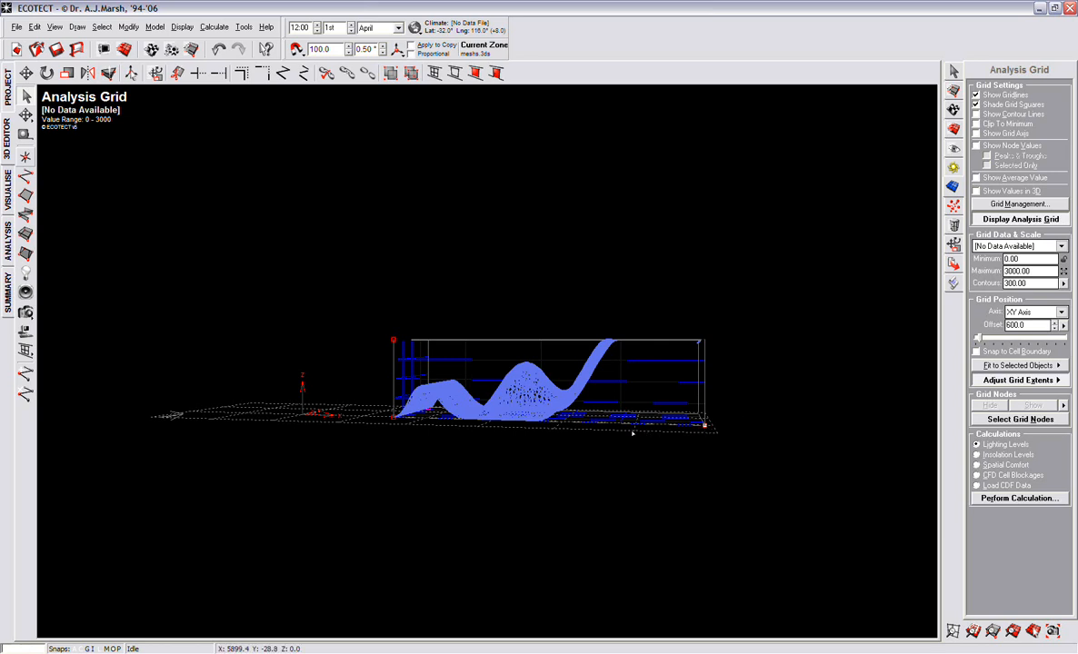
pyautogui.moveTo(318, 420)
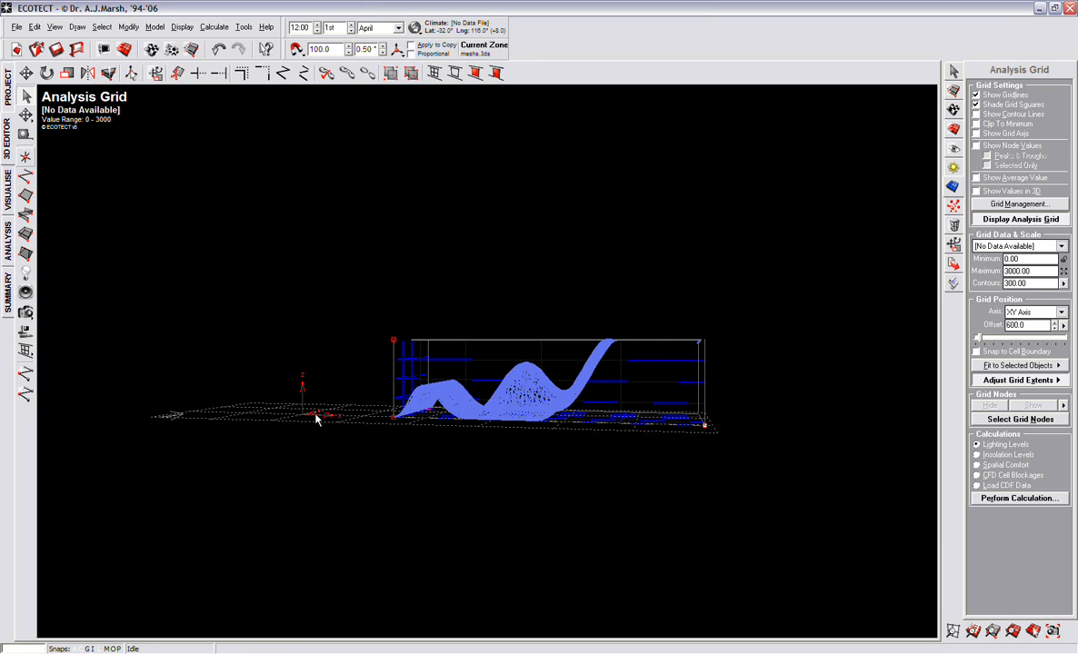
pyautogui.moveTo(316, 418); pyautogui.dragTo(396, 419)
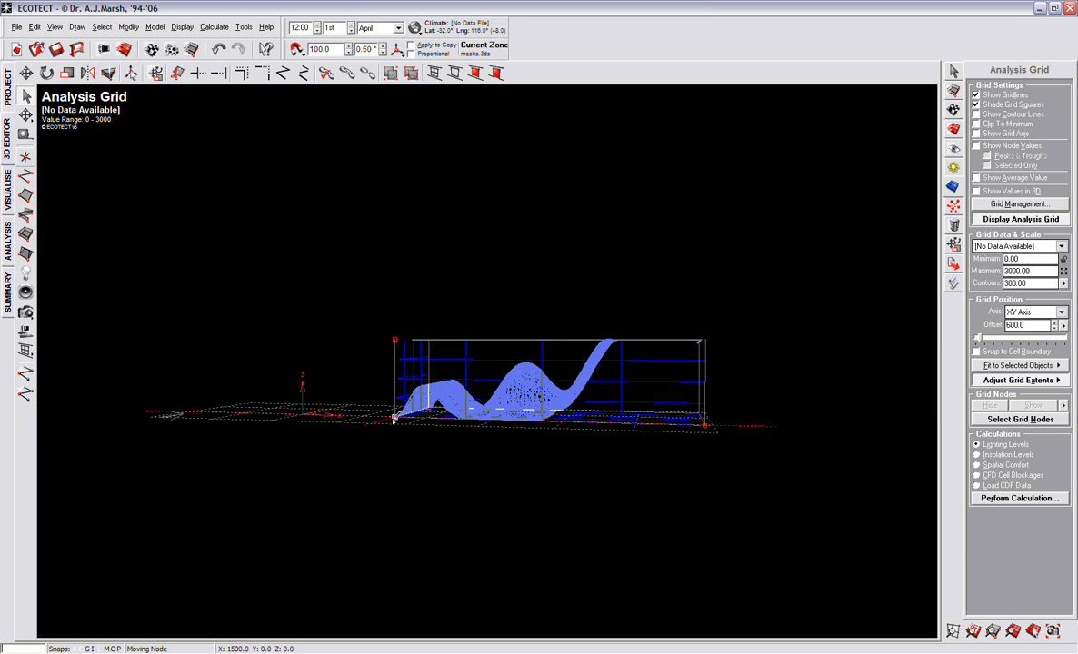
pyautogui.moveTo(395, 418); pyautogui.dragTo(368, 426)
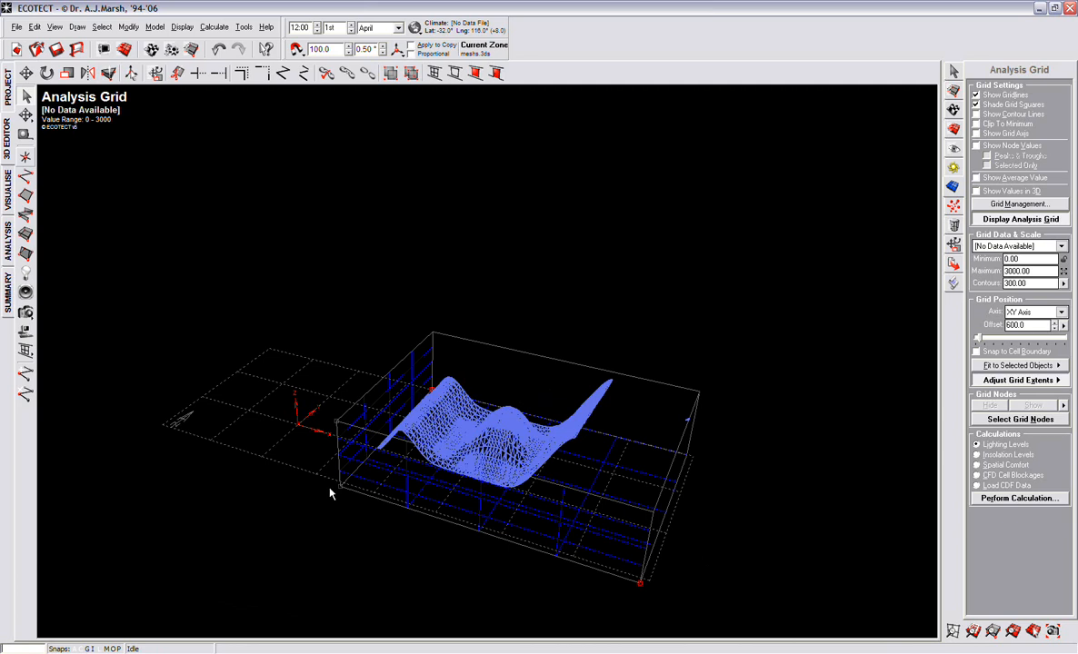
pyautogui.moveTo(341, 488)
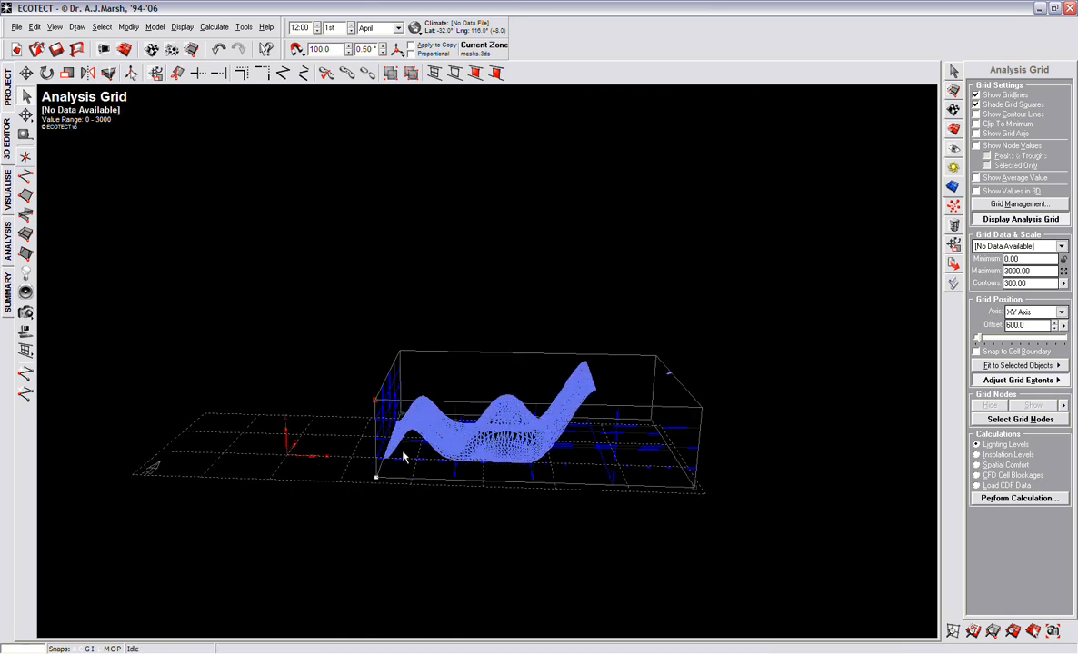
pyautogui.moveTo(405, 454); pyautogui.dragTo(352, 468)
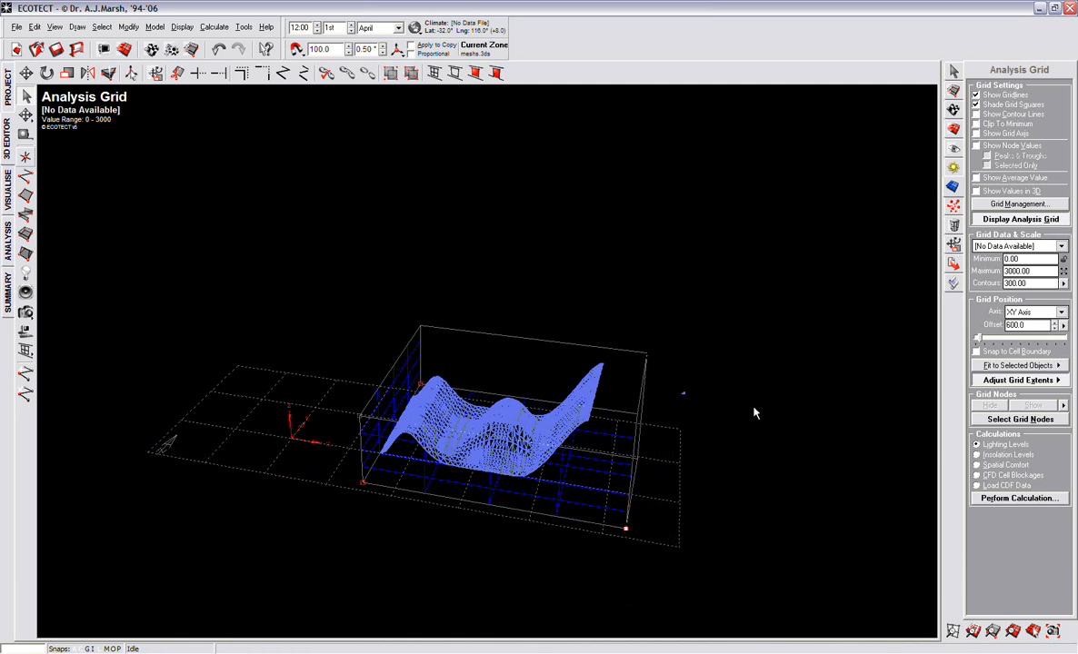
# Fit the grid to the selected surface in the current axis and select all grid nodes.
pyautogui.click(1015, 365)
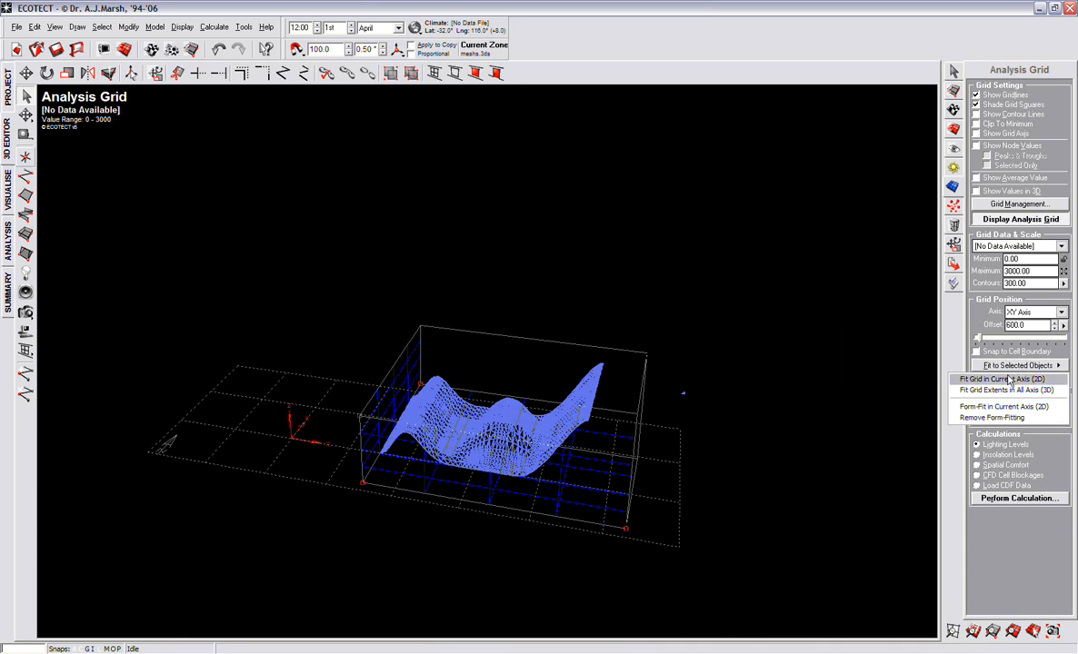
pyautogui.click(1009, 379)
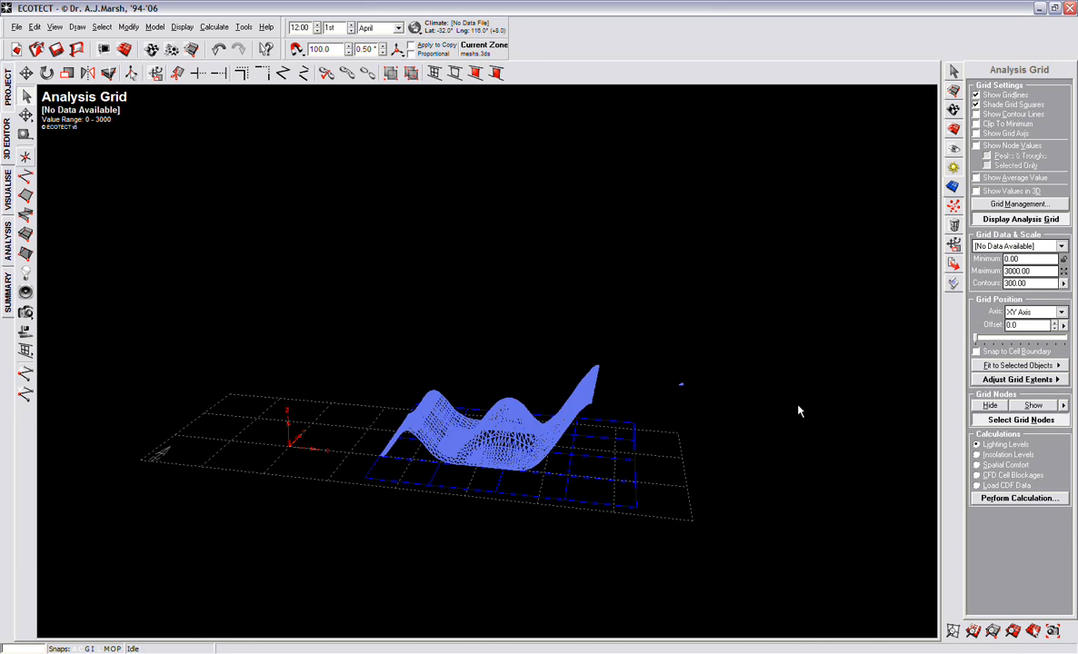
pyautogui.moveTo(1027, 404)
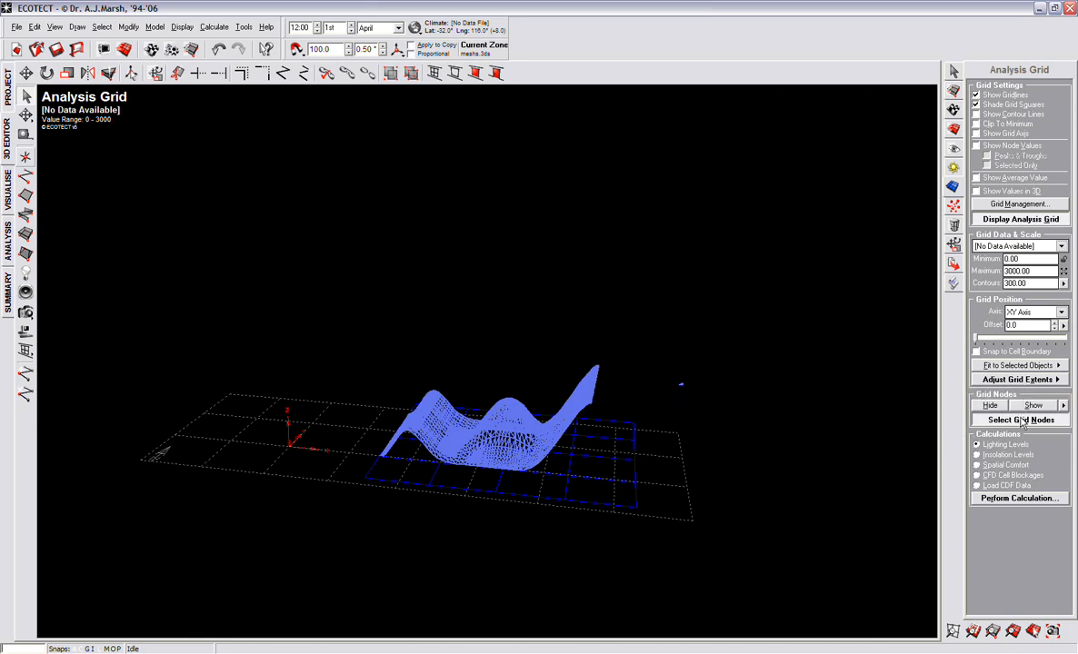
pyautogui.click(1019, 420)
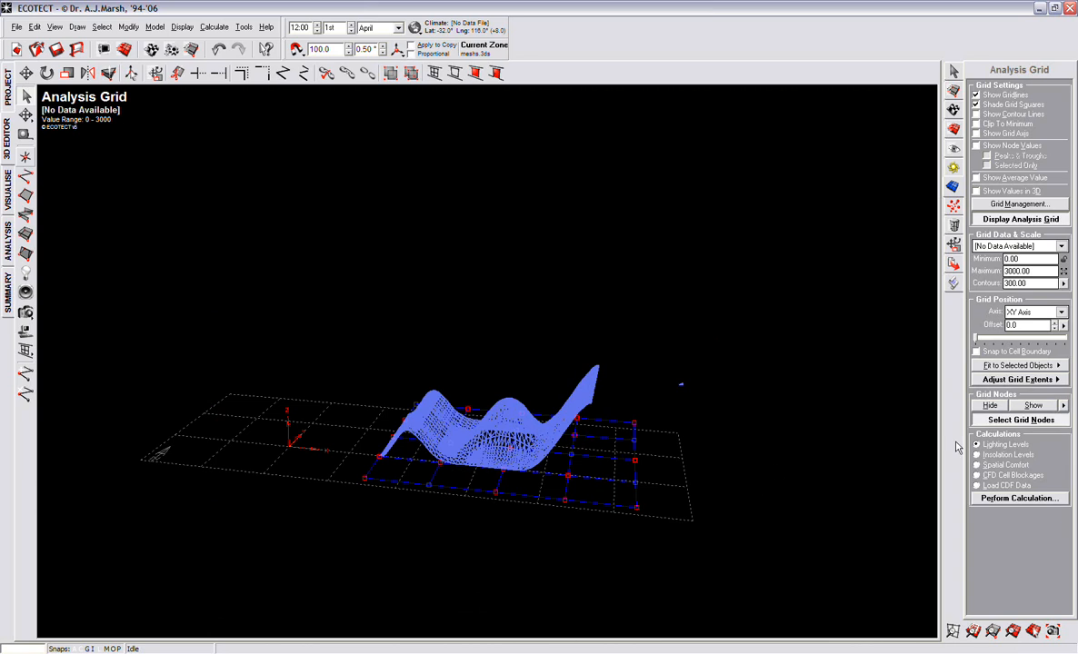
# Fit the grid in plan, then form-fit it to the curved surface's shape.
pyautogui.click(1016, 365)
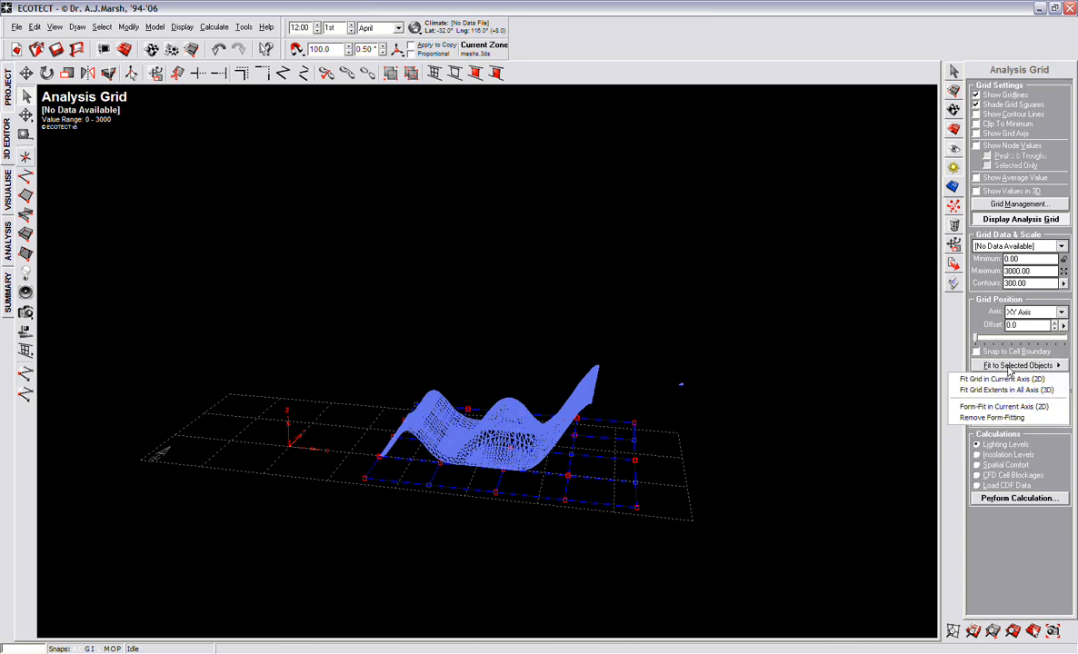
pyautogui.moveTo(999, 379)
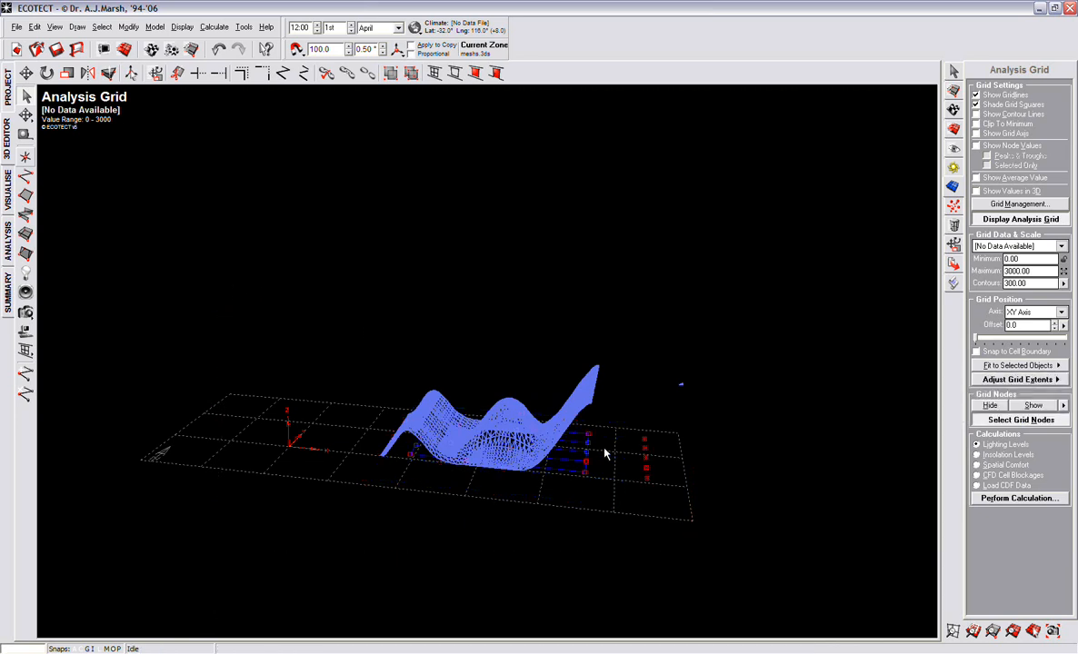
pyautogui.click(1018, 364)
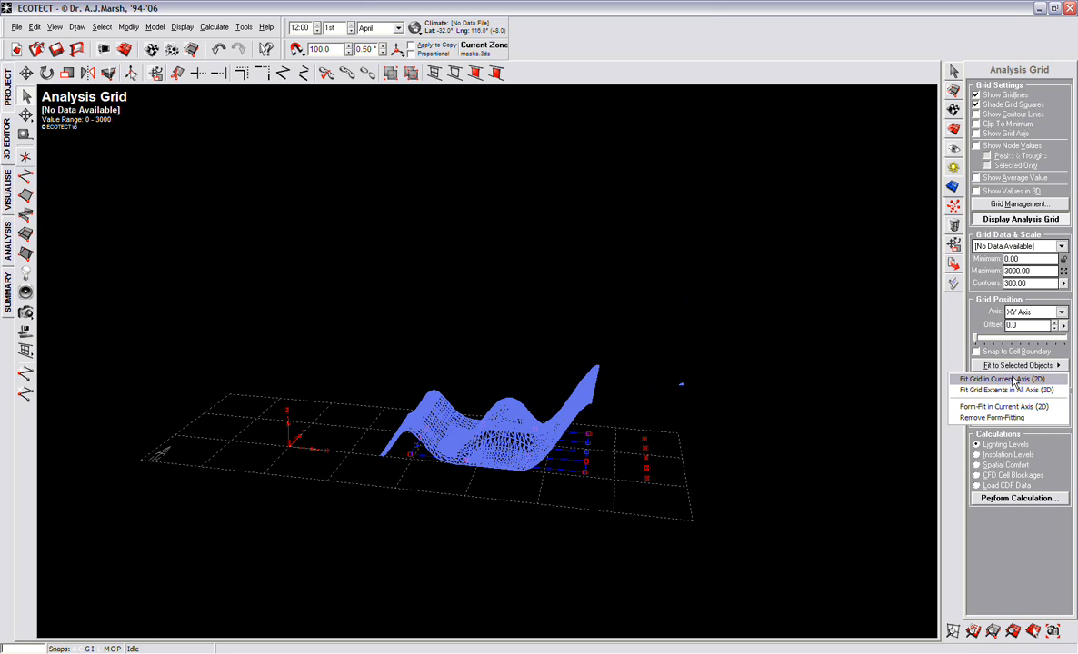
pyautogui.click(1004, 379)
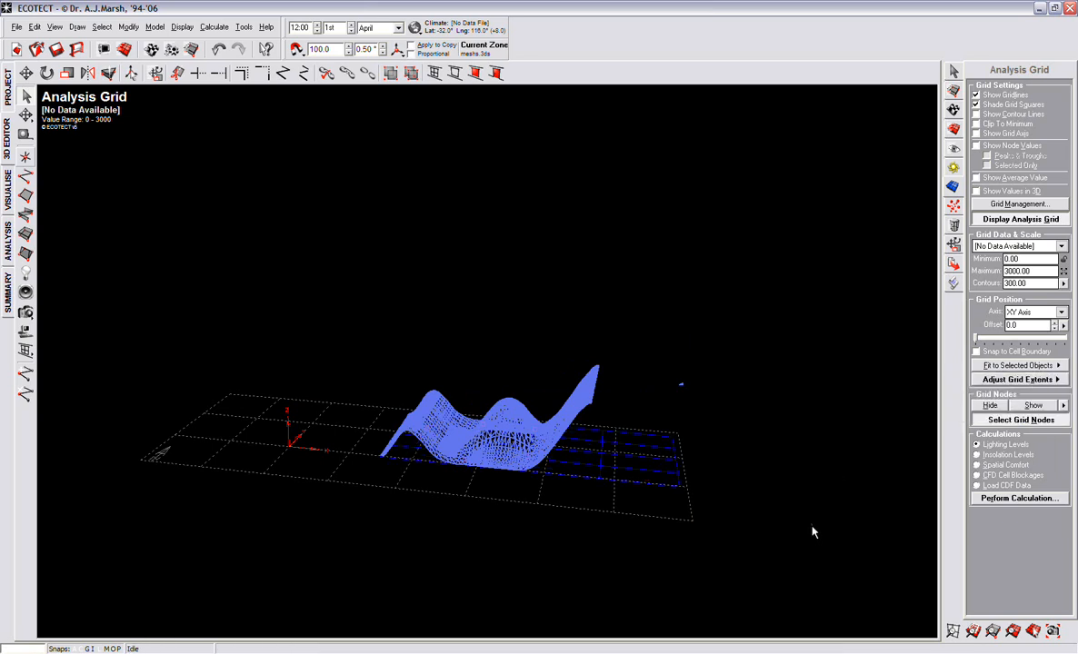
pyautogui.click(1017, 364)
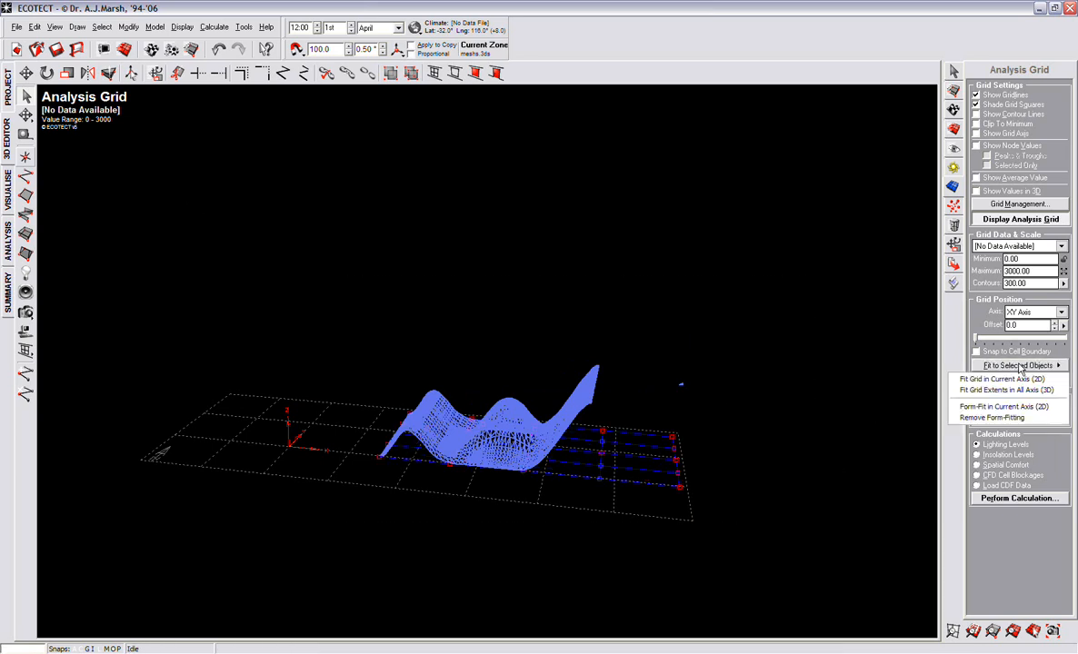
pyautogui.click(999, 406)
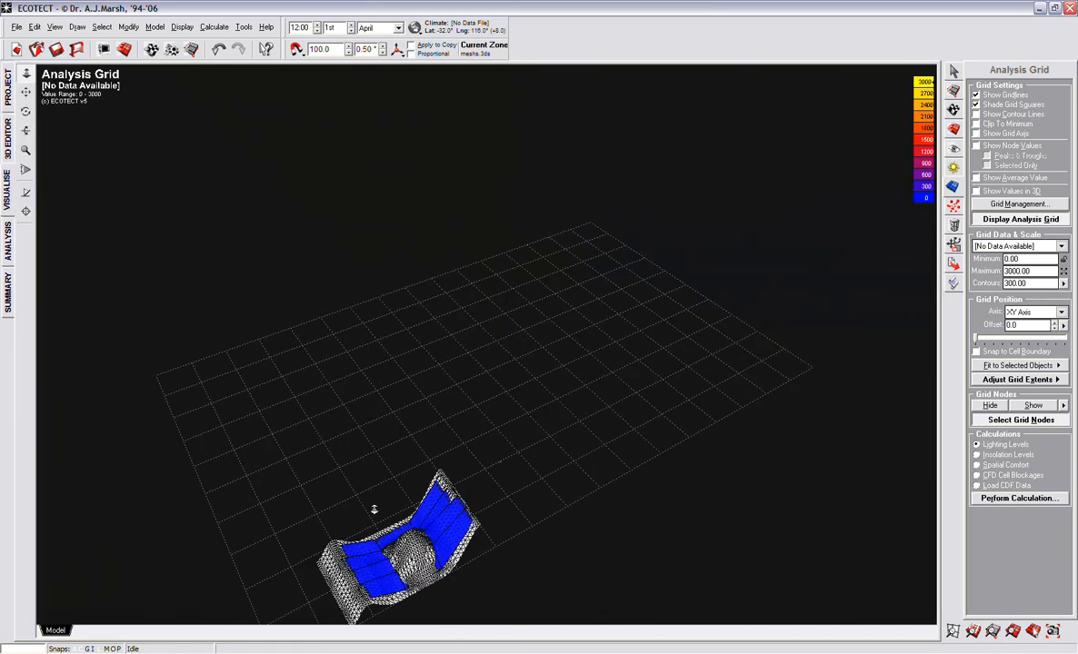
# Orbit around the form-fitted grid and choose Lighting Levels as the calculation.
pyautogui.moveTo(373, 509); pyautogui.dragTo(254, 545)
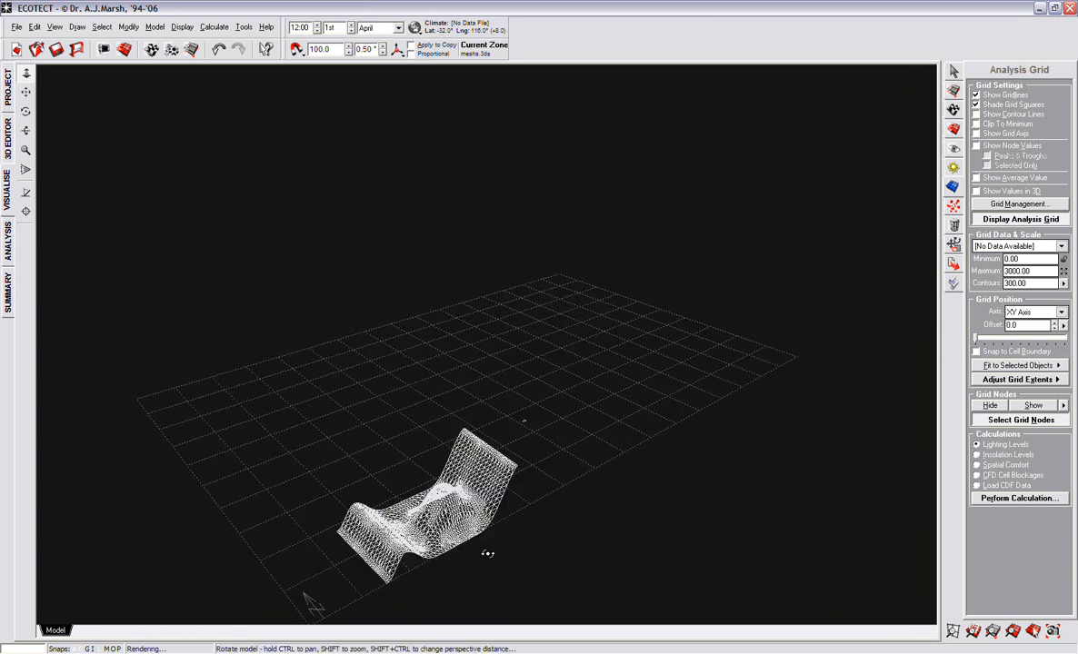
pyautogui.click(1020, 219)
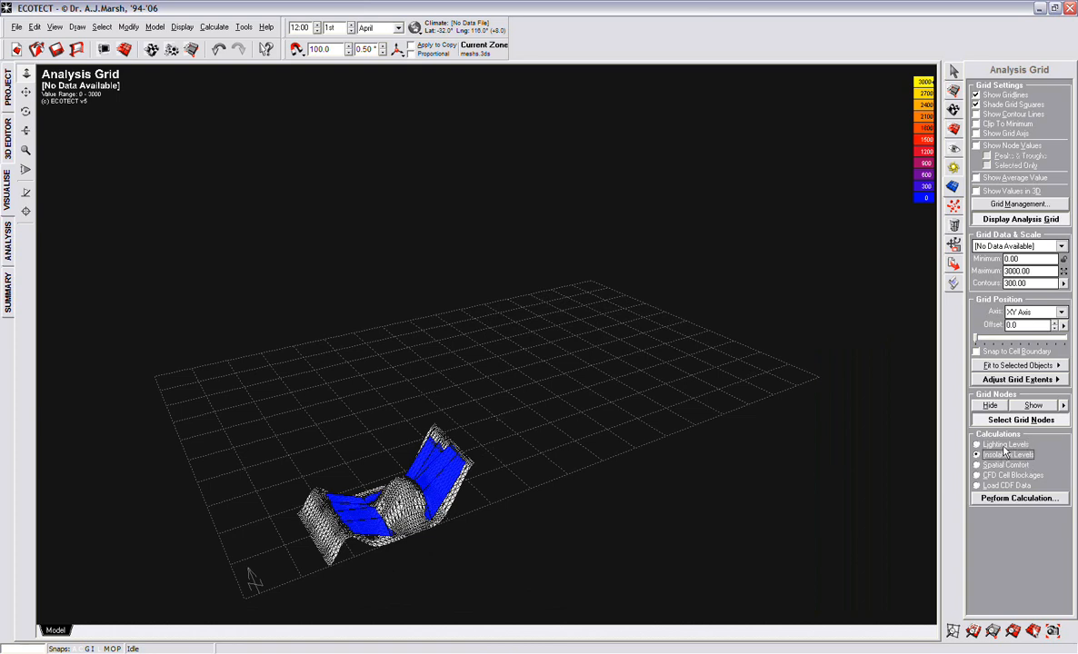
pyautogui.click(978, 445)
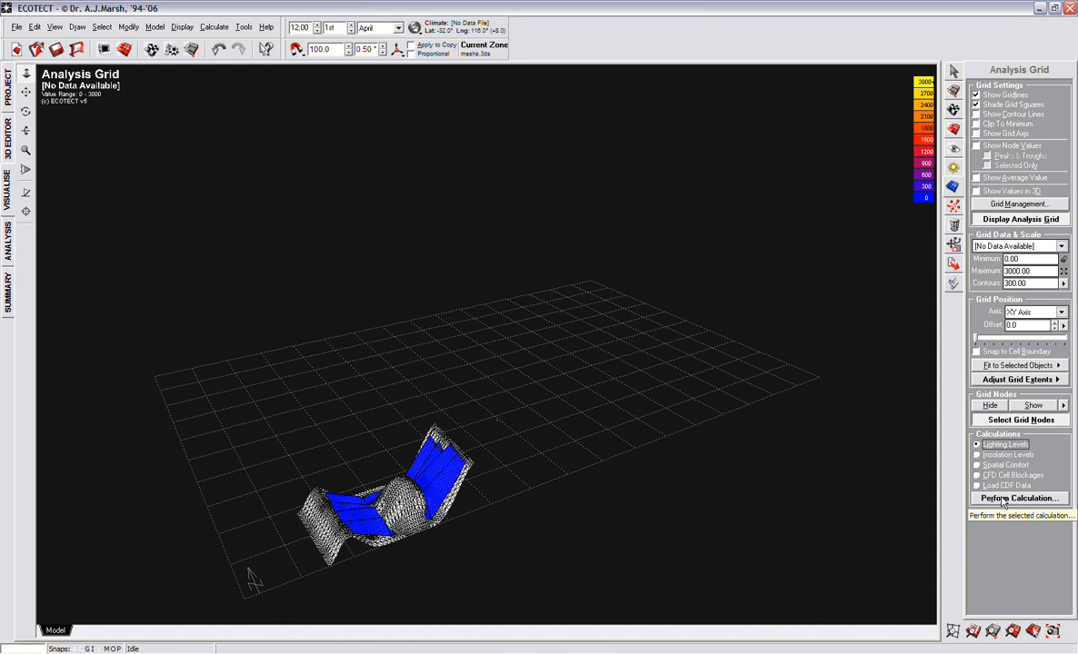
# Run a high-precision natural light levels calculation over the grid with an 8500 lux overcast sky.
pyautogui.click(1019, 498)
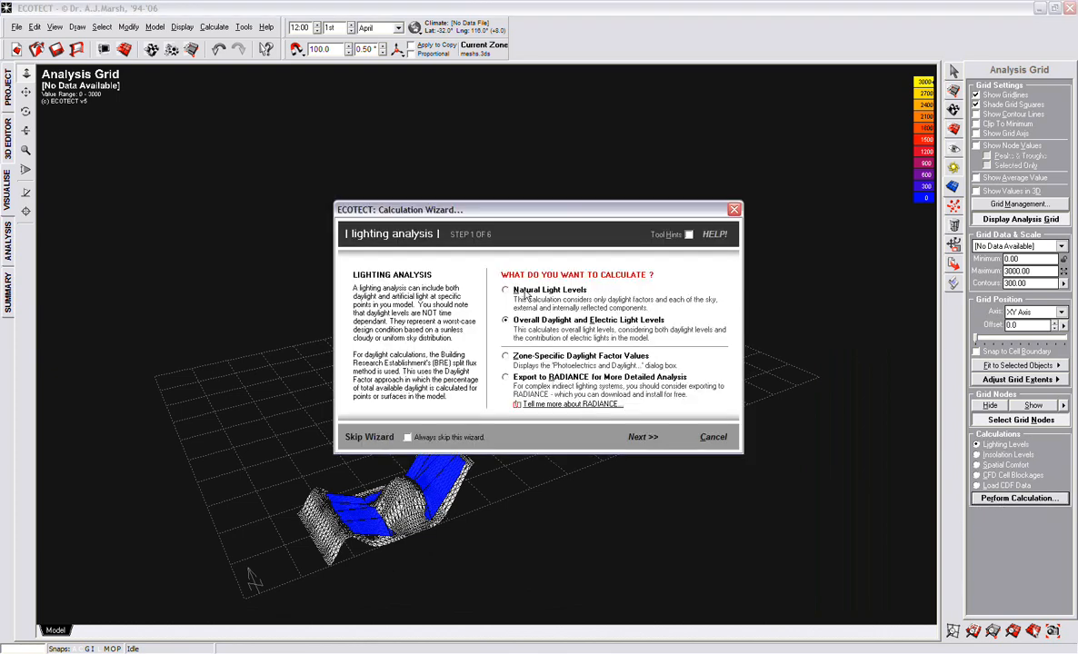
pyautogui.click(643, 437)
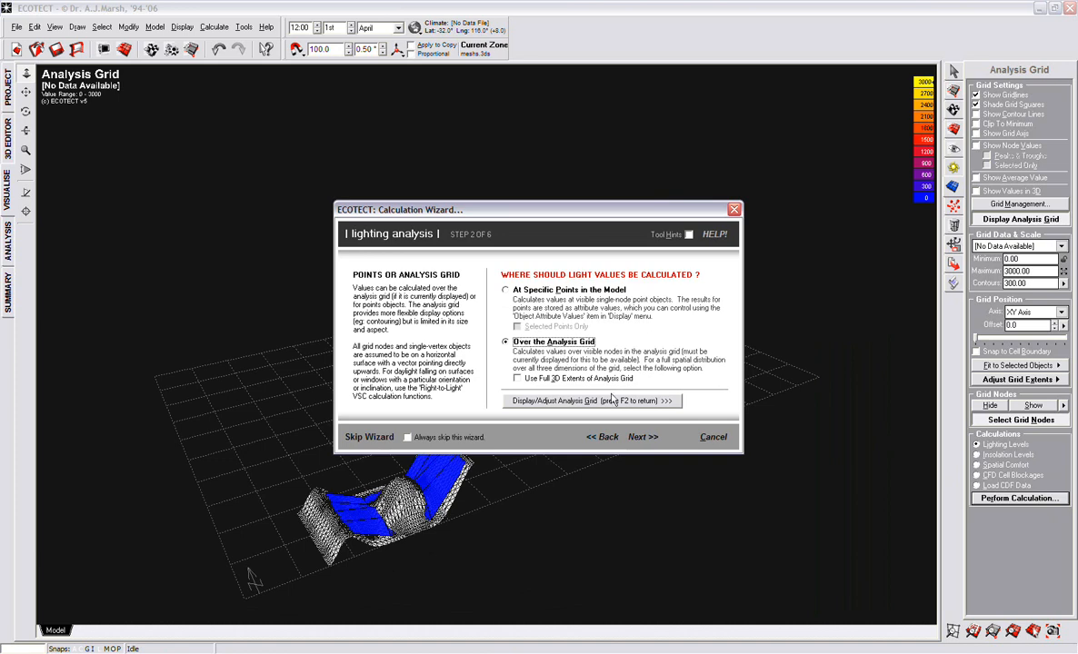
pyautogui.click(643, 437)
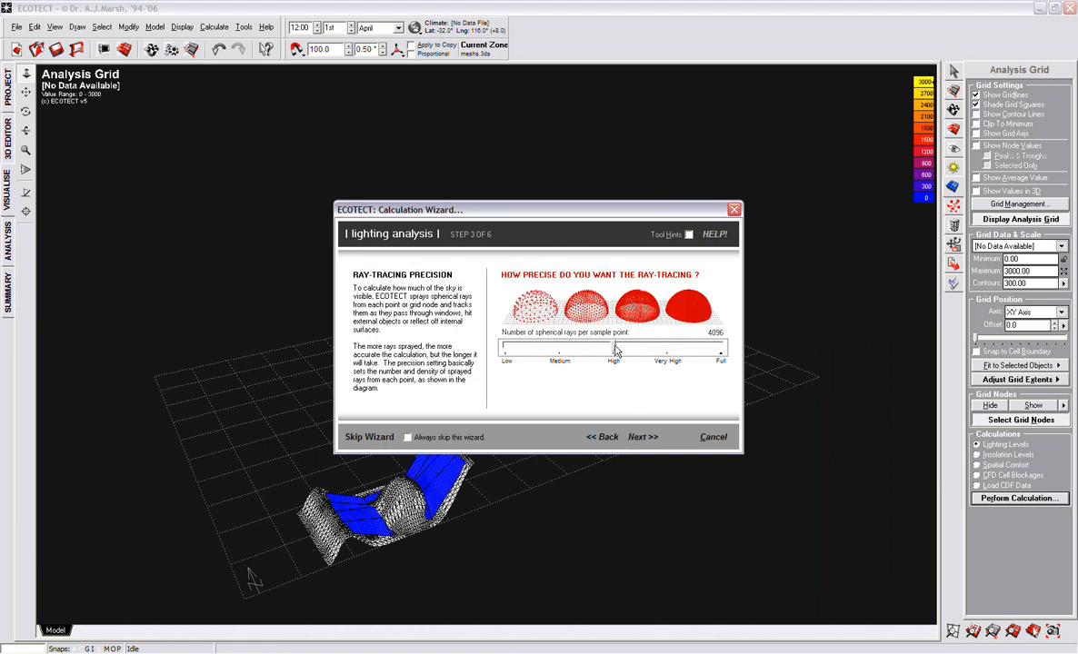
pyautogui.click(641, 437)
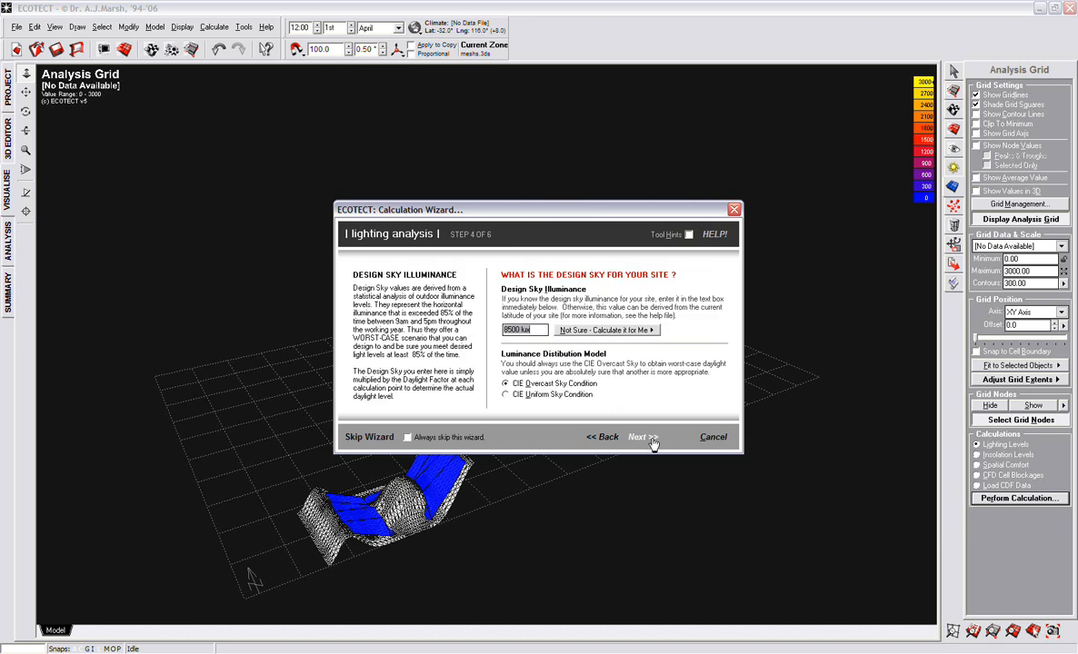
pyautogui.click(606, 330)
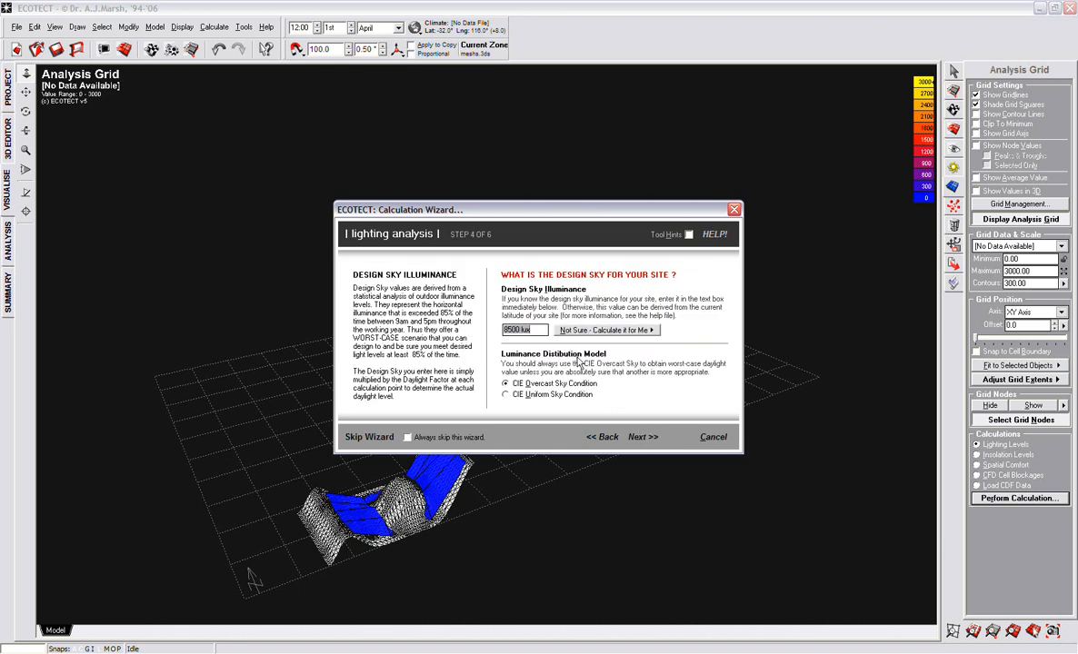
pyautogui.click(641, 438)
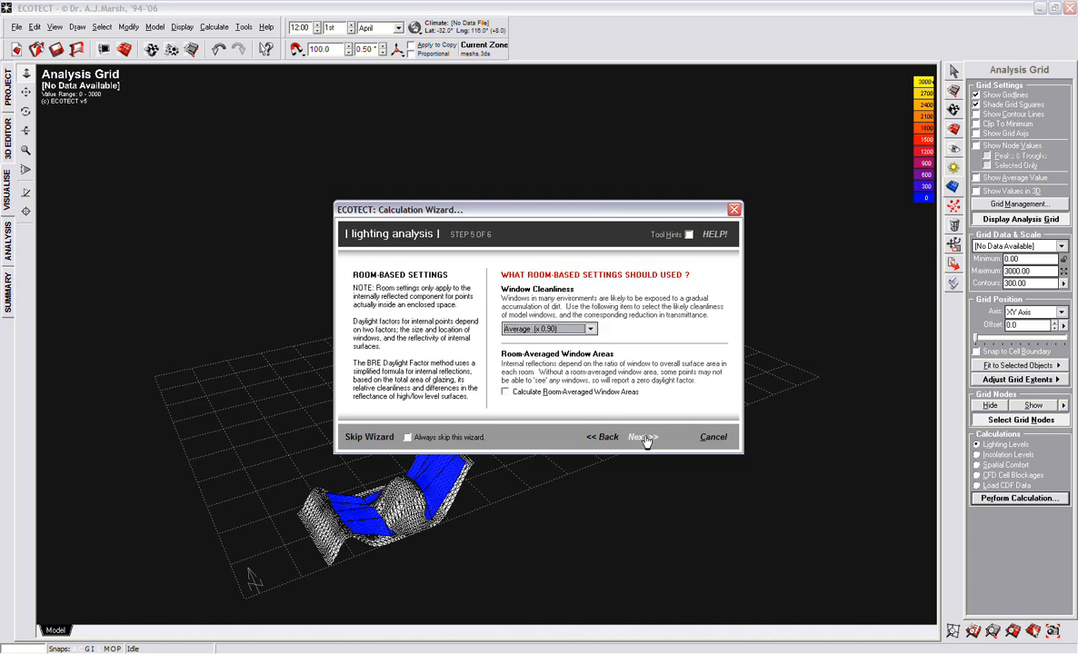
pyautogui.click(639, 437)
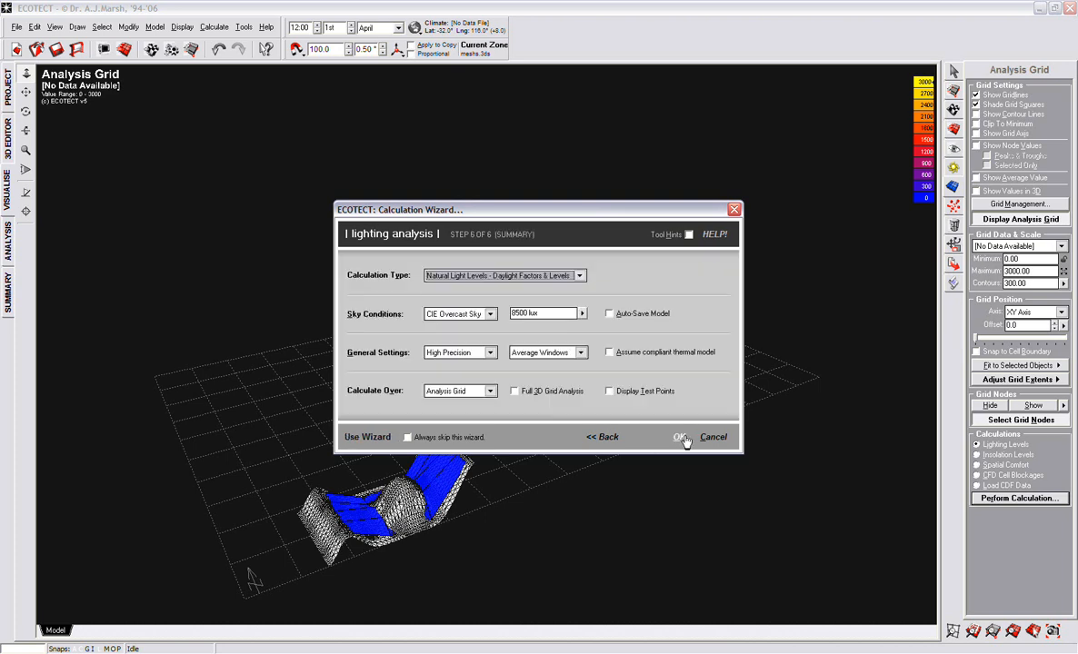
pyautogui.click(681, 437)
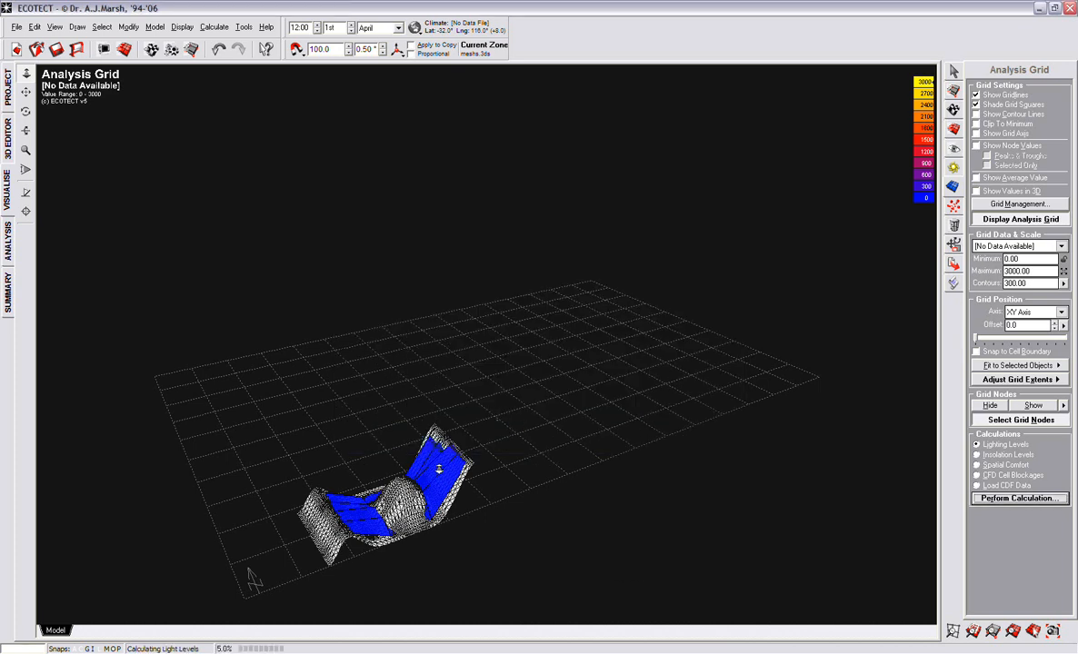
pyautogui.moveTo(479, 415)
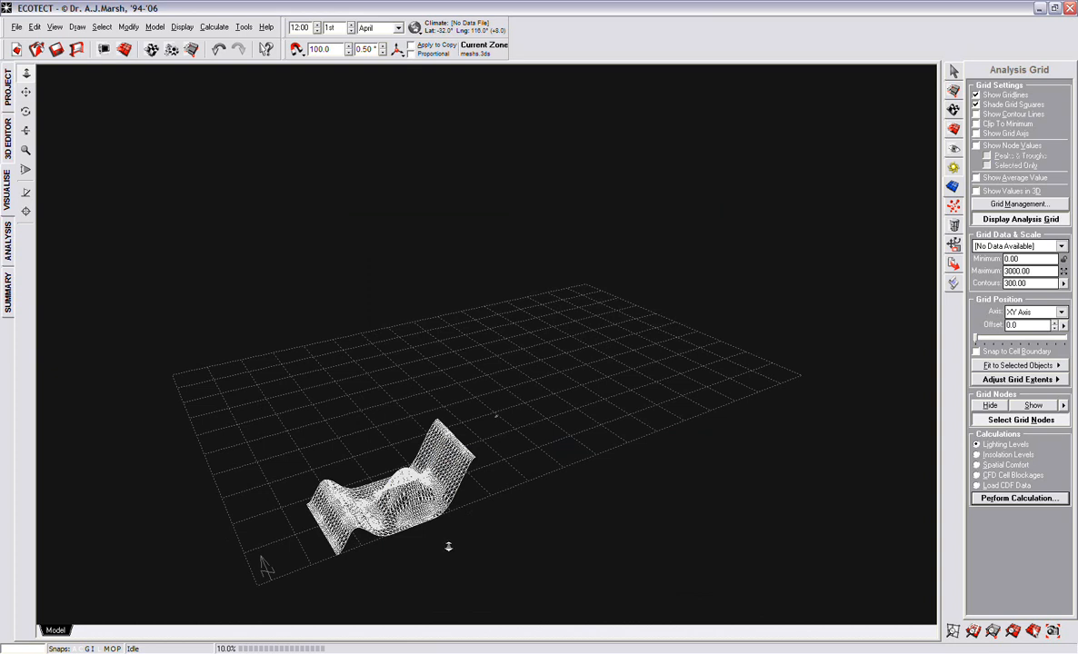
# Orbit the view while the daylight factor calculation runs on the curved surface grid.
pyautogui.moveTo(448, 546); pyautogui.dragTo(241, 595)
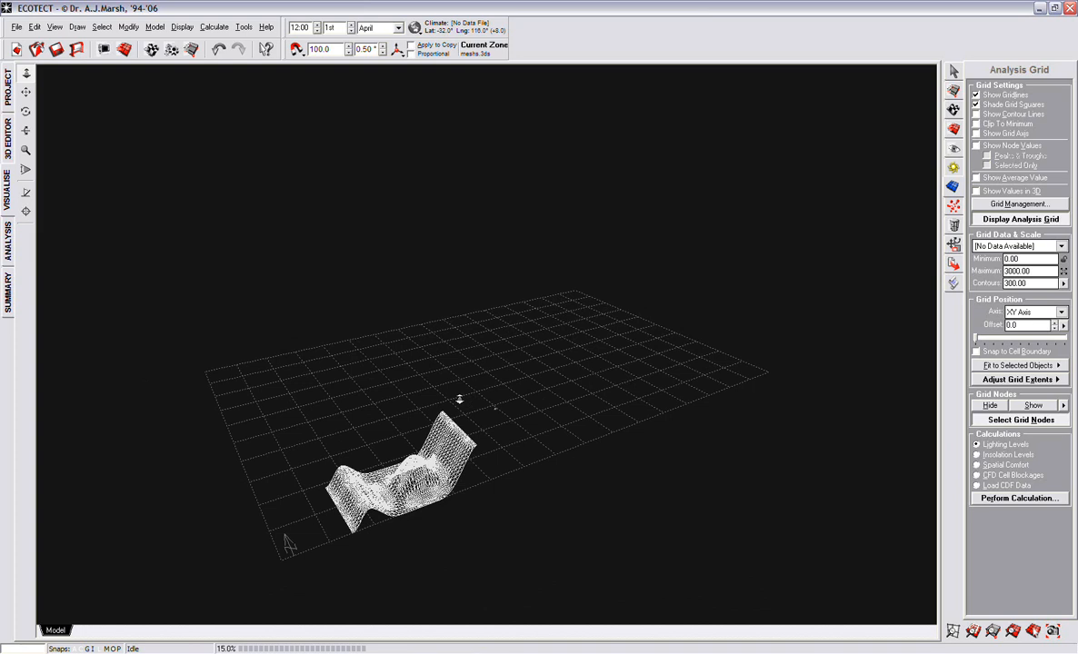
pyautogui.moveTo(227, 647)
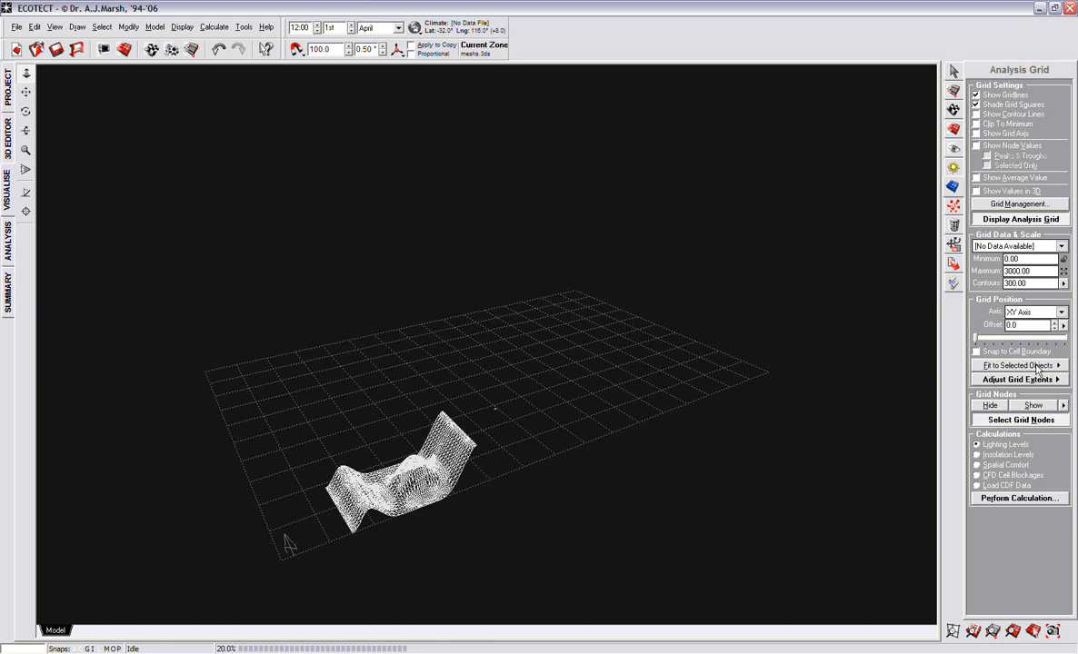
pyautogui.moveTo(270, 461)
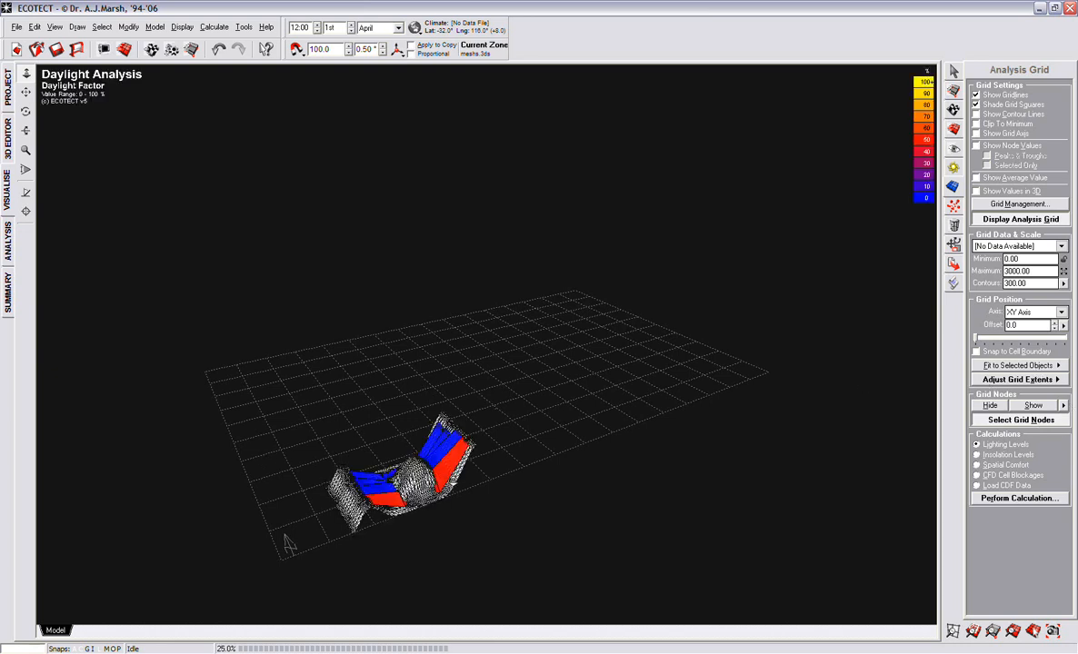
pyautogui.moveTo(227, 639)
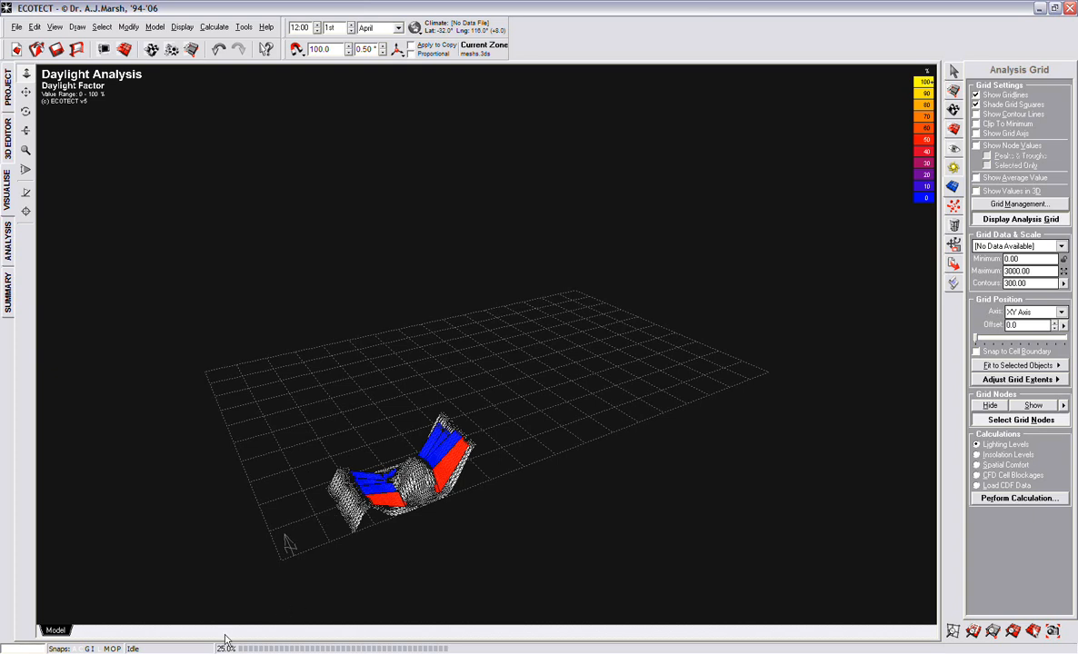
pyautogui.moveTo(324, 515)
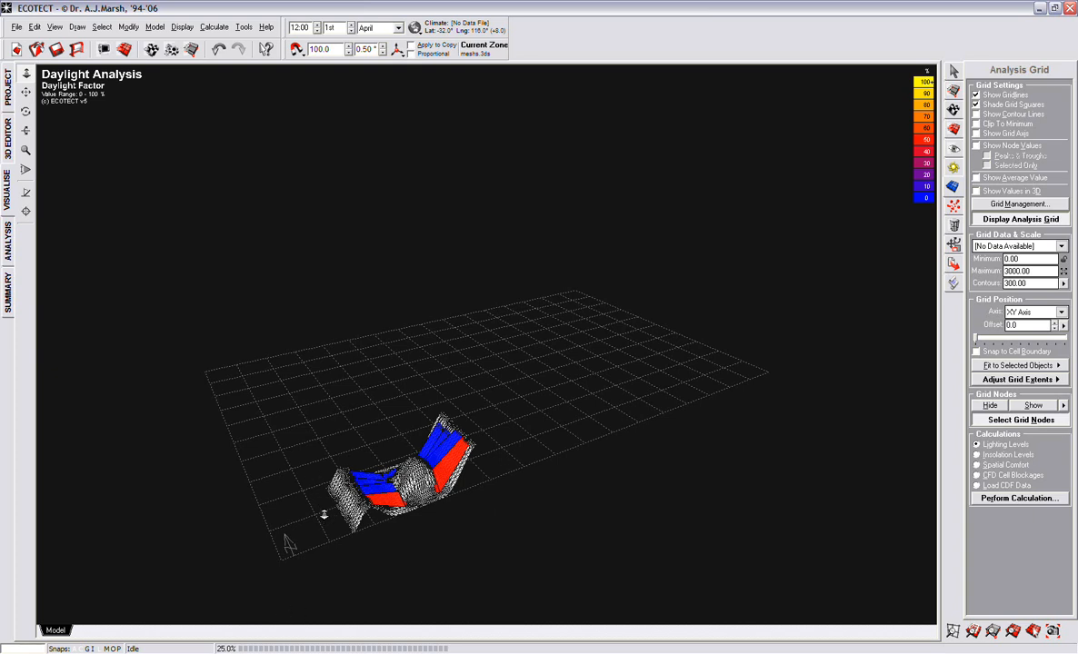